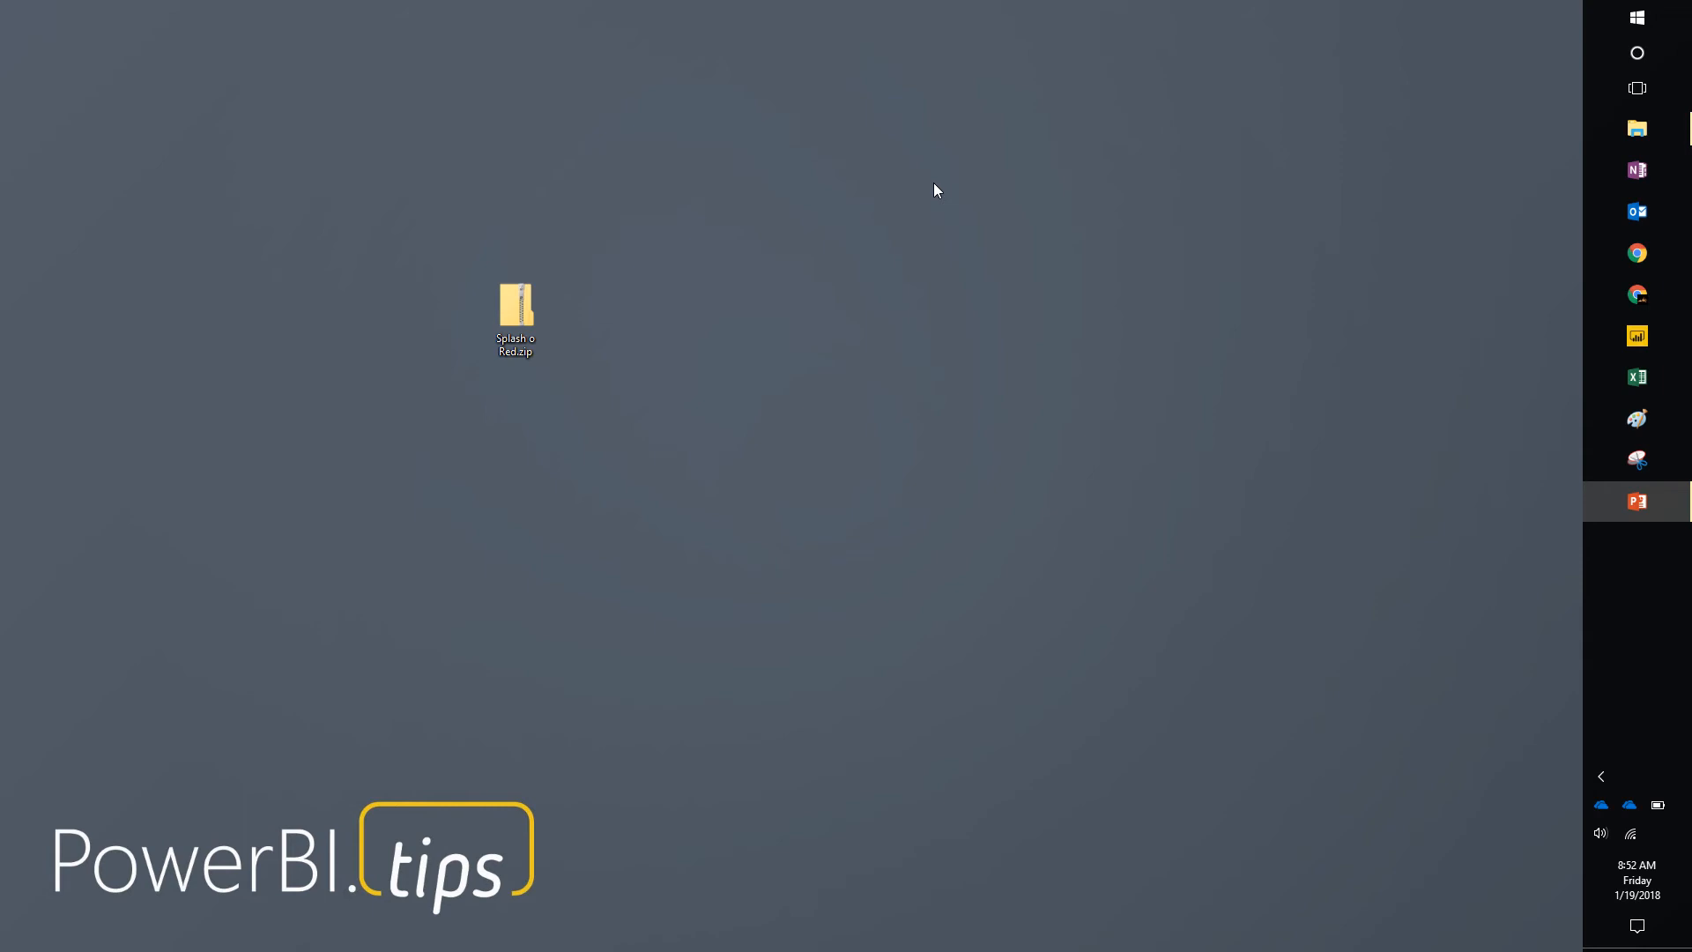
{"action": "mouse_move", "coordinate": [571, 331]}
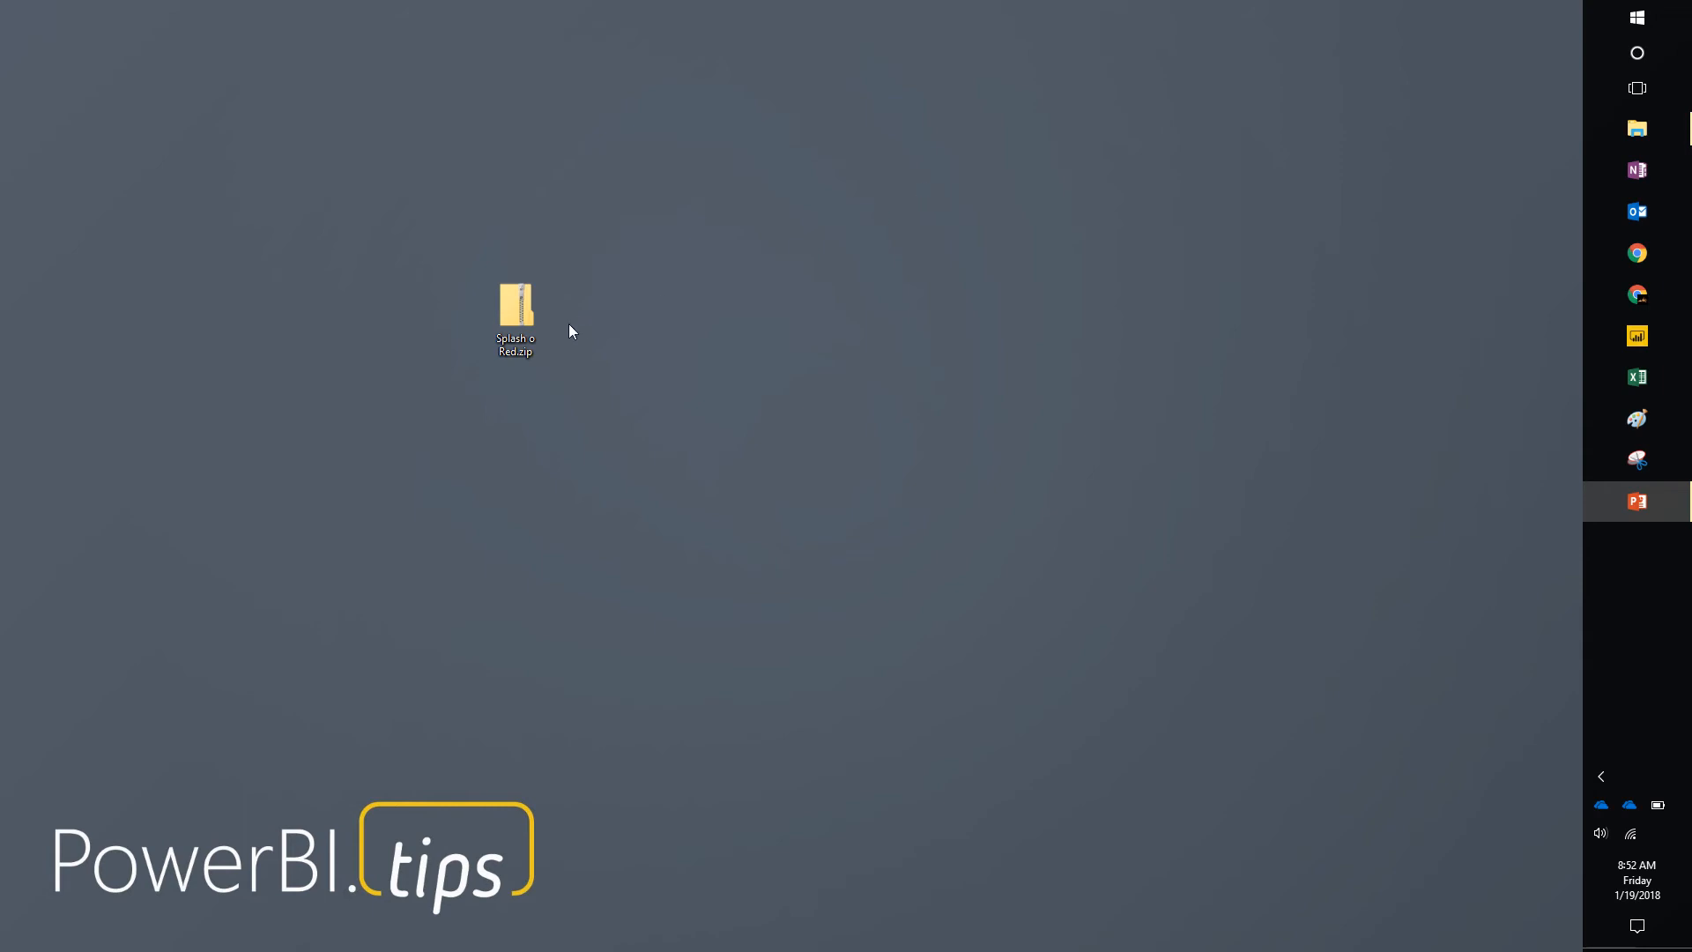
Extract Splash o Red.zip into a Splash o Red folder on the desktop.
{"action": "right_click", "coordinate": [514, 309]}
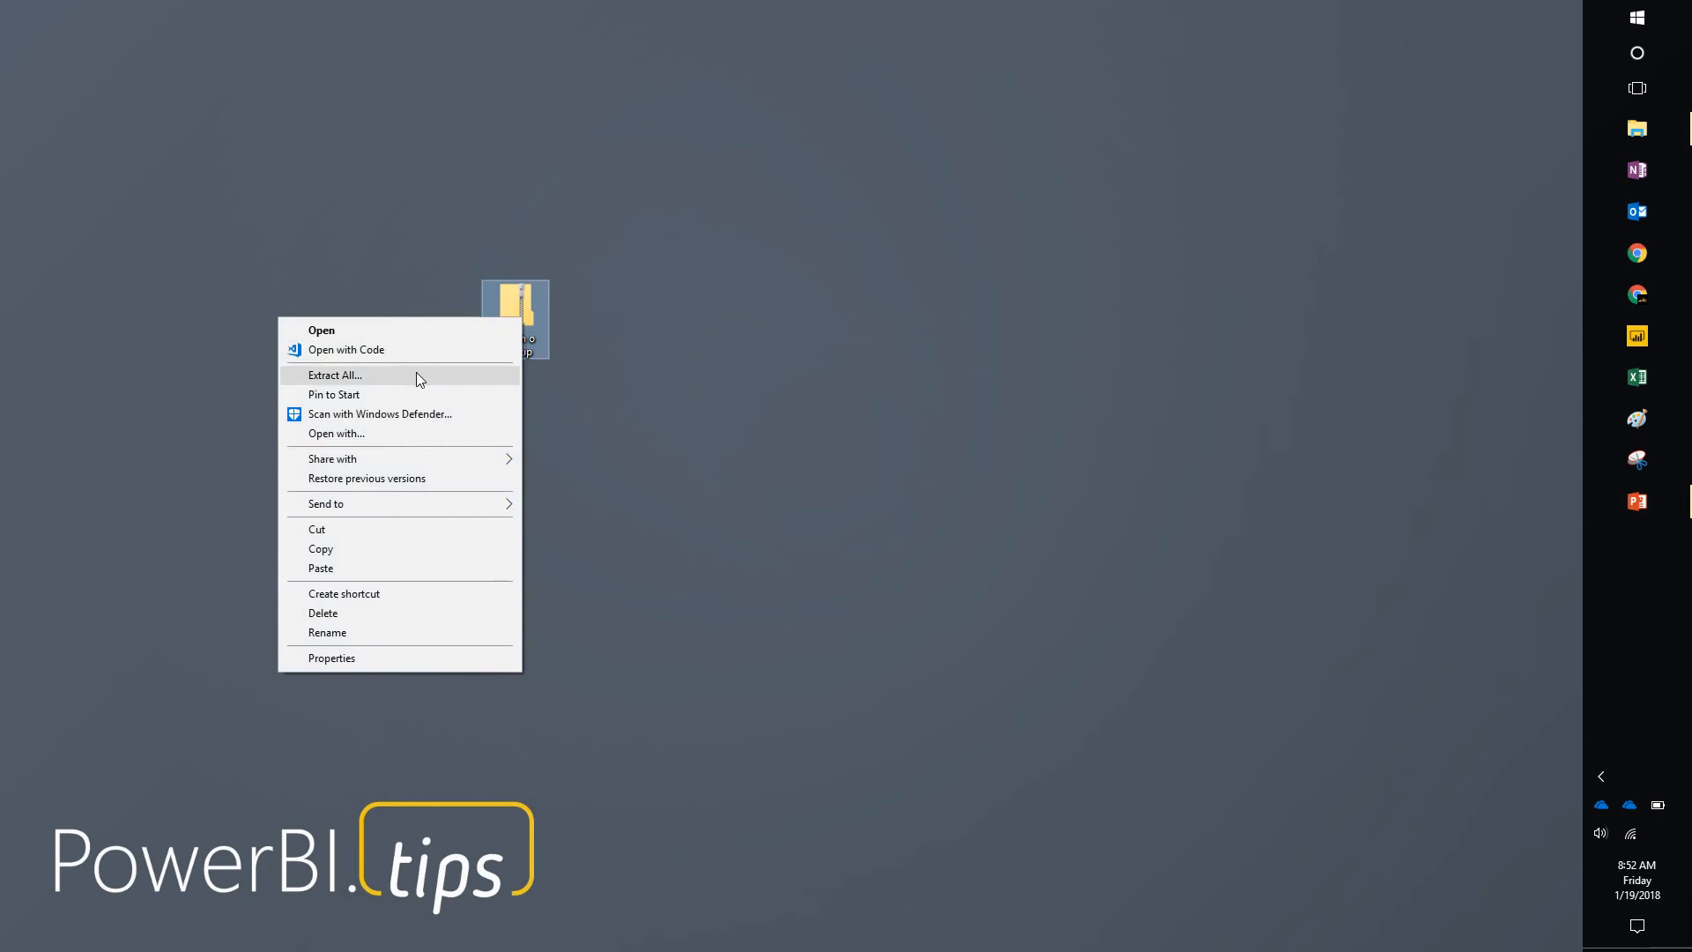
{"action": "left_click", "coordinate": [334, 373]}
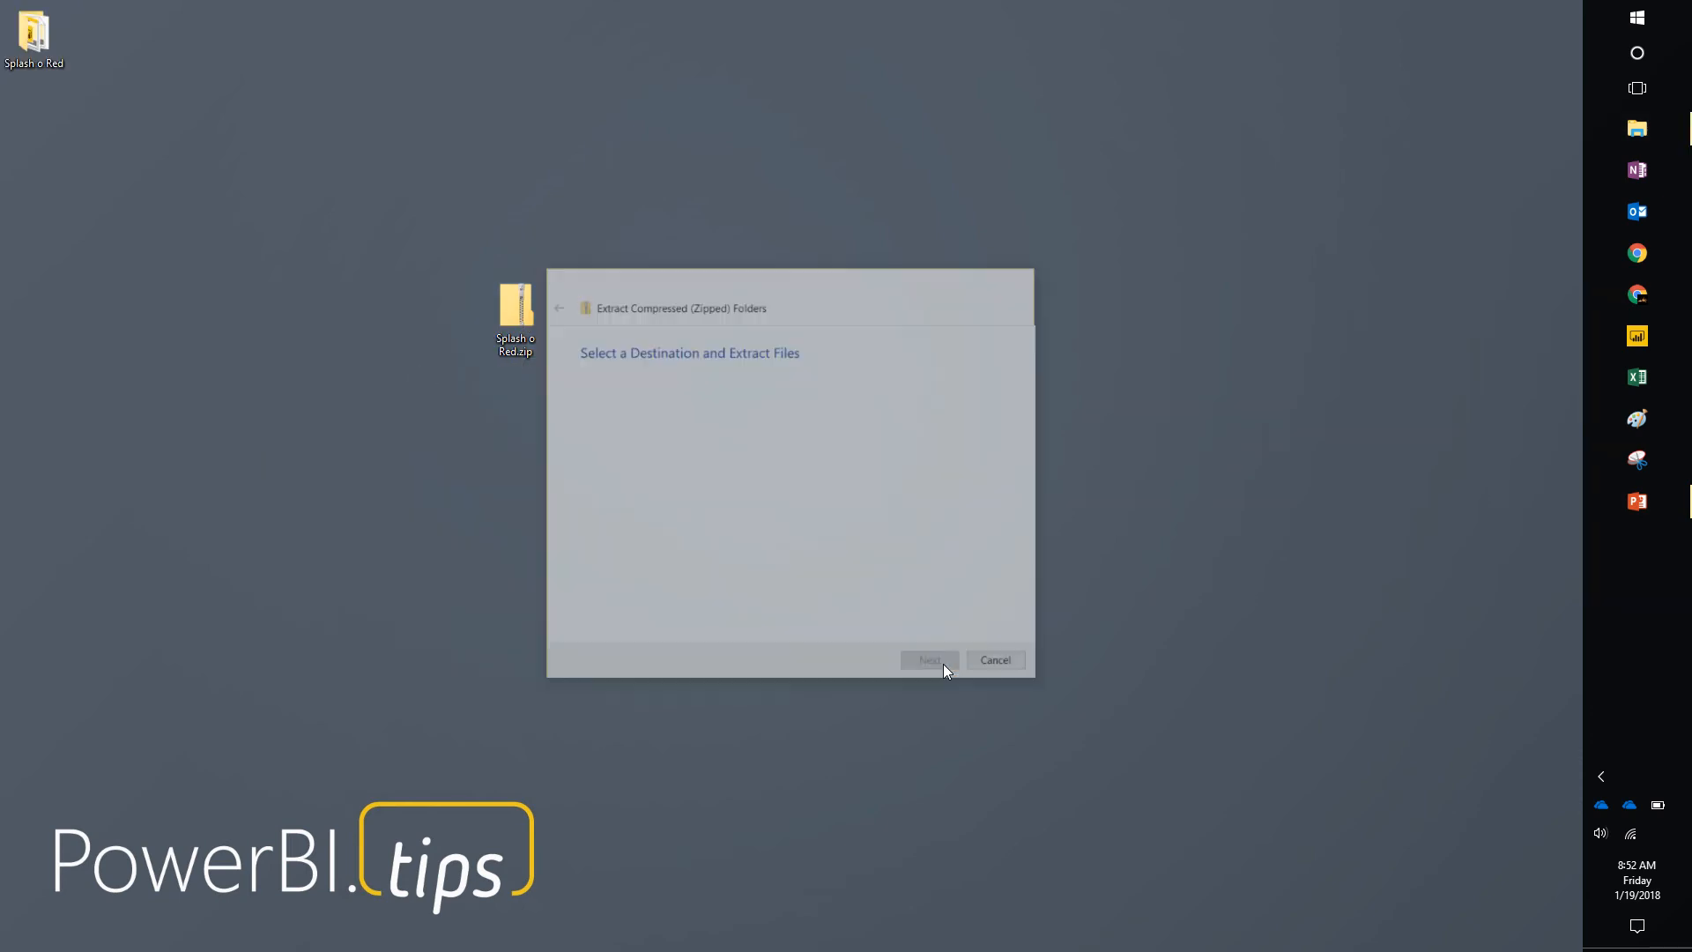
{"action": "left_click", "coordinate": [929, 659]}
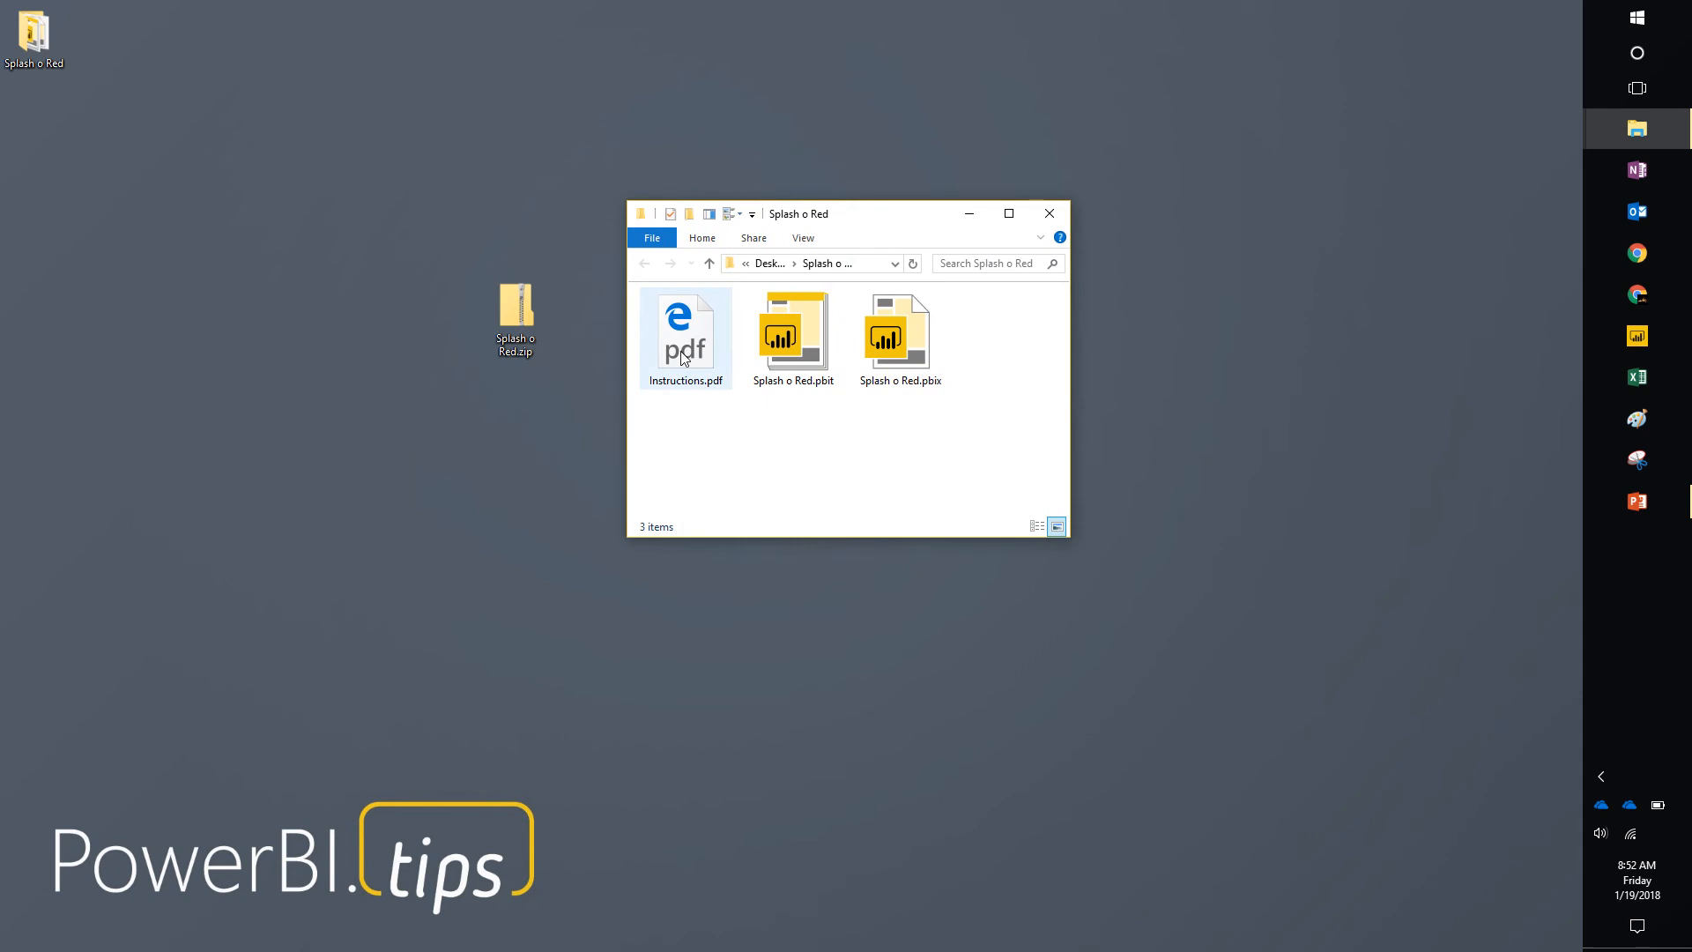
Launch Splash o Red.pbix from the extracted folder in Power BI Desktop.
{"action": "left_click", "coordinate": [899, 335]}
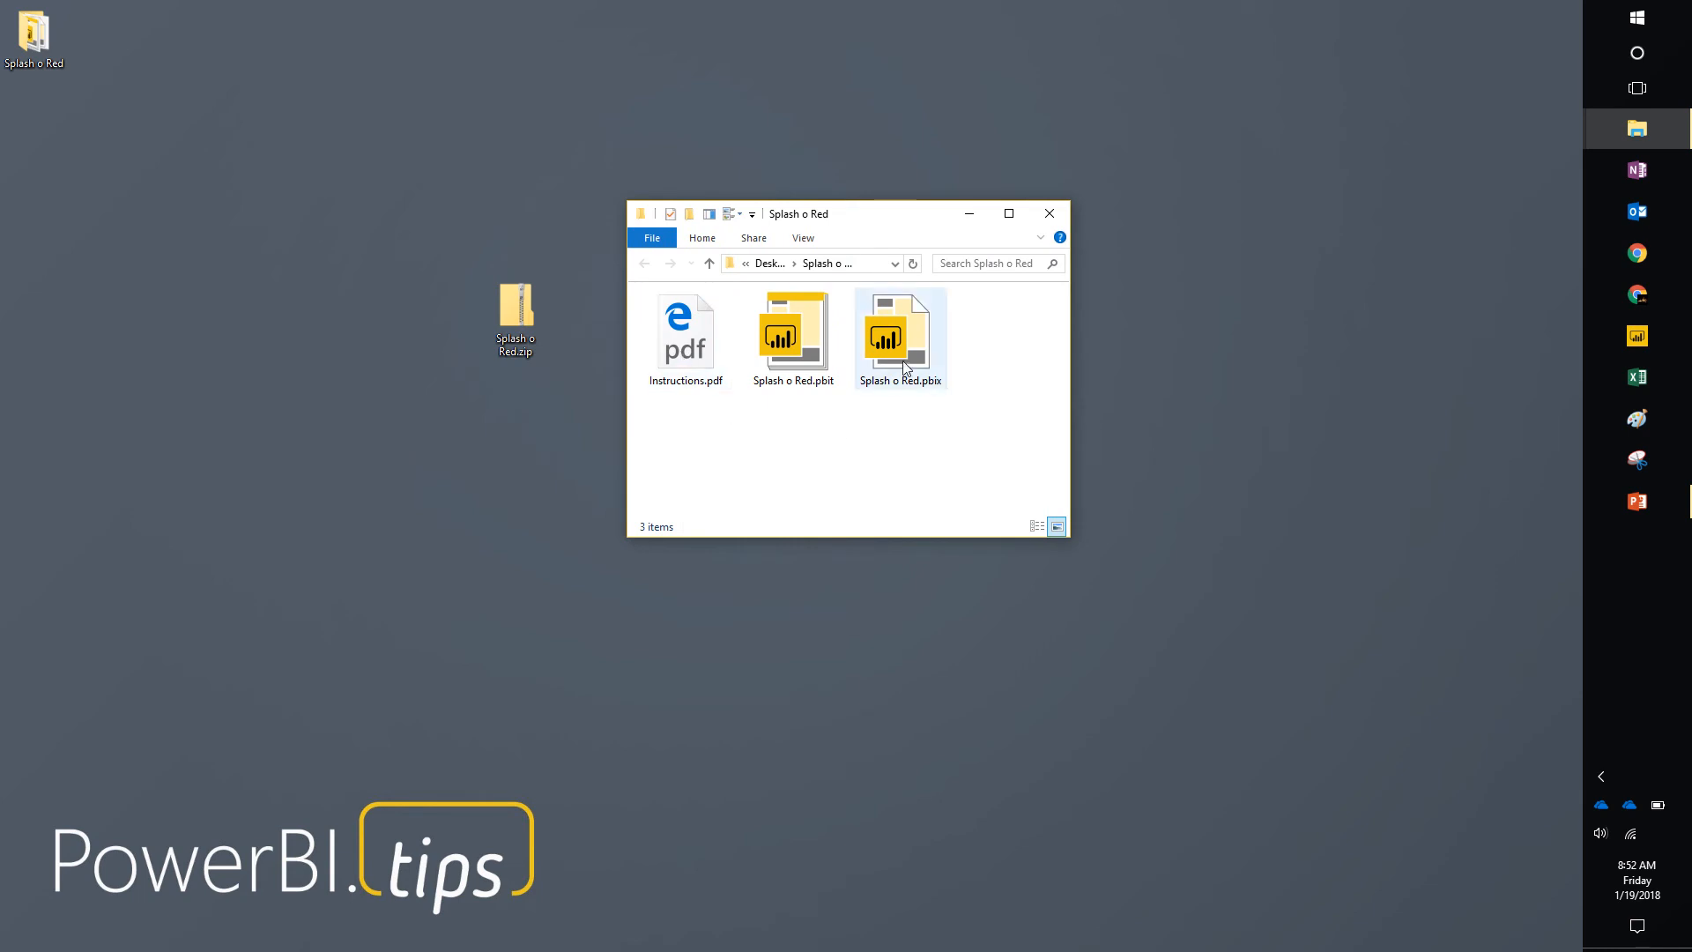
{"action": "left_click", "coordinate": [793, 335]}
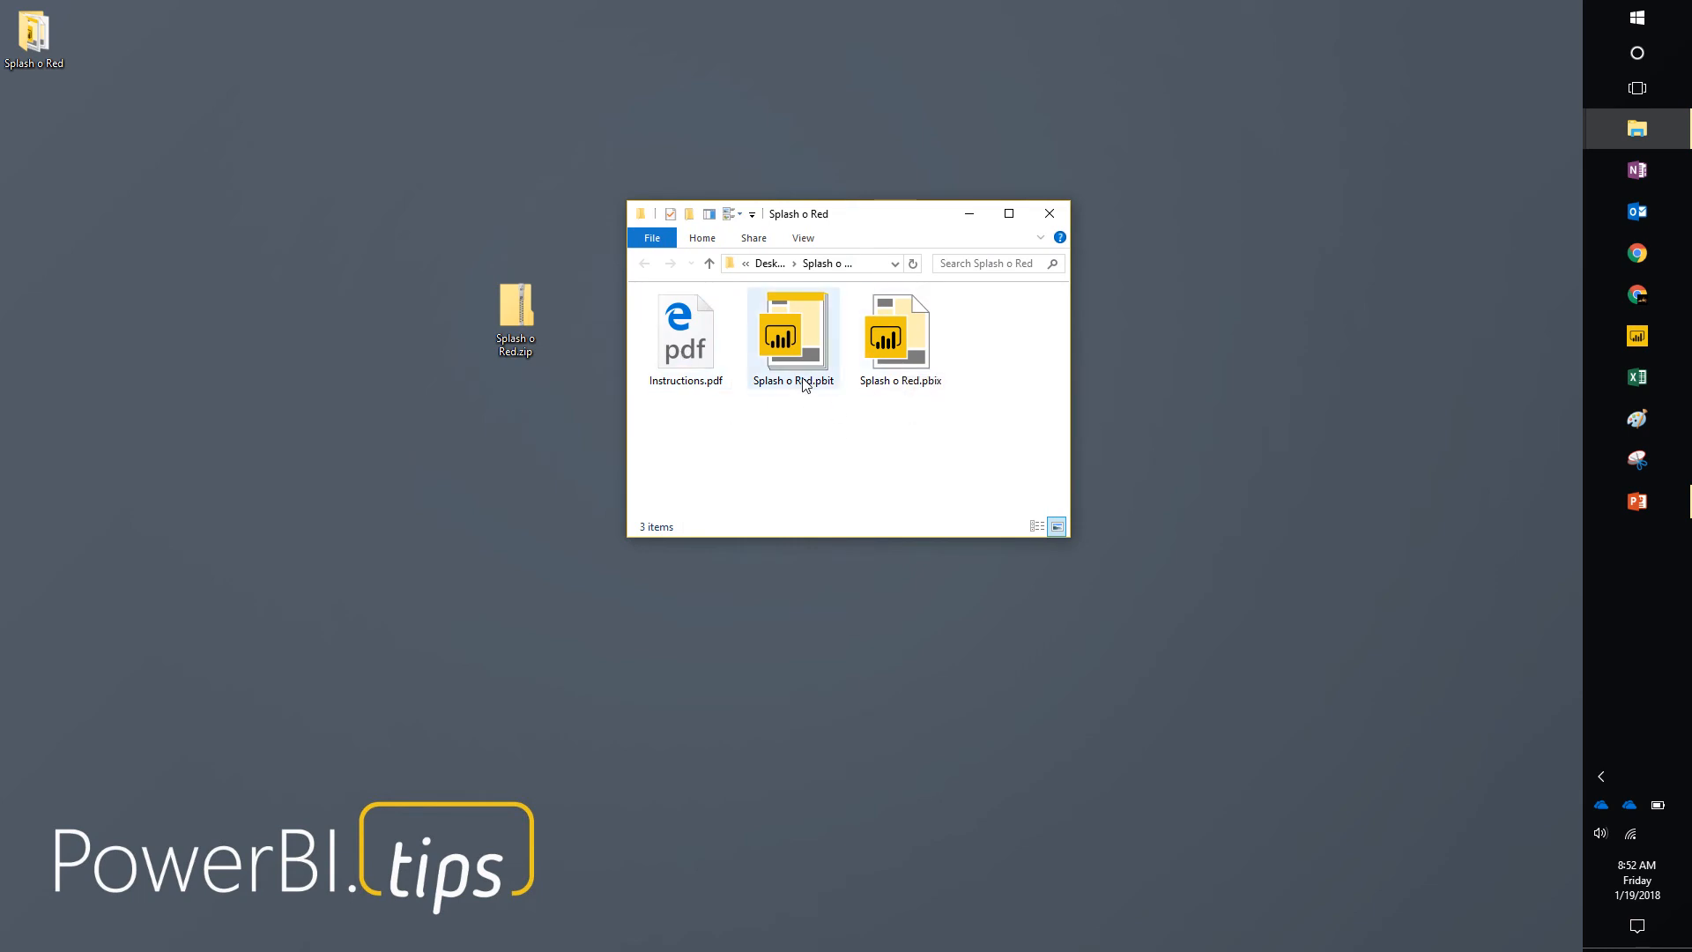
{"action": "mouse_move", "coordinate": [818, 374]}
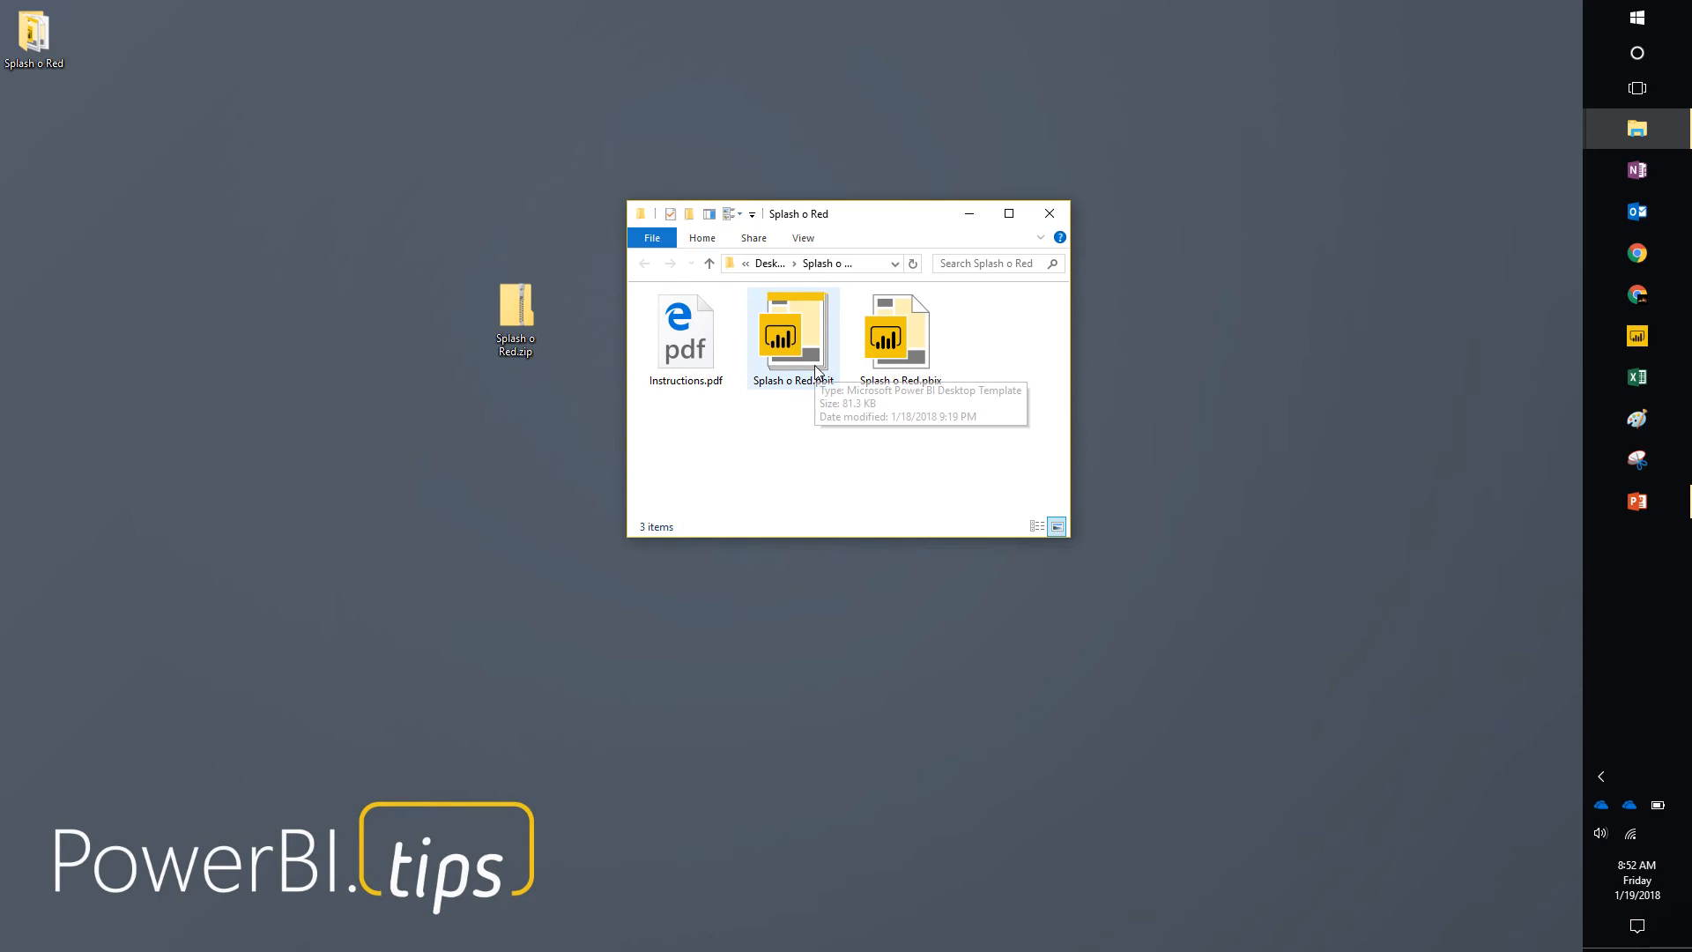
{"action": "left_click", "coordinate": [899, 334]}
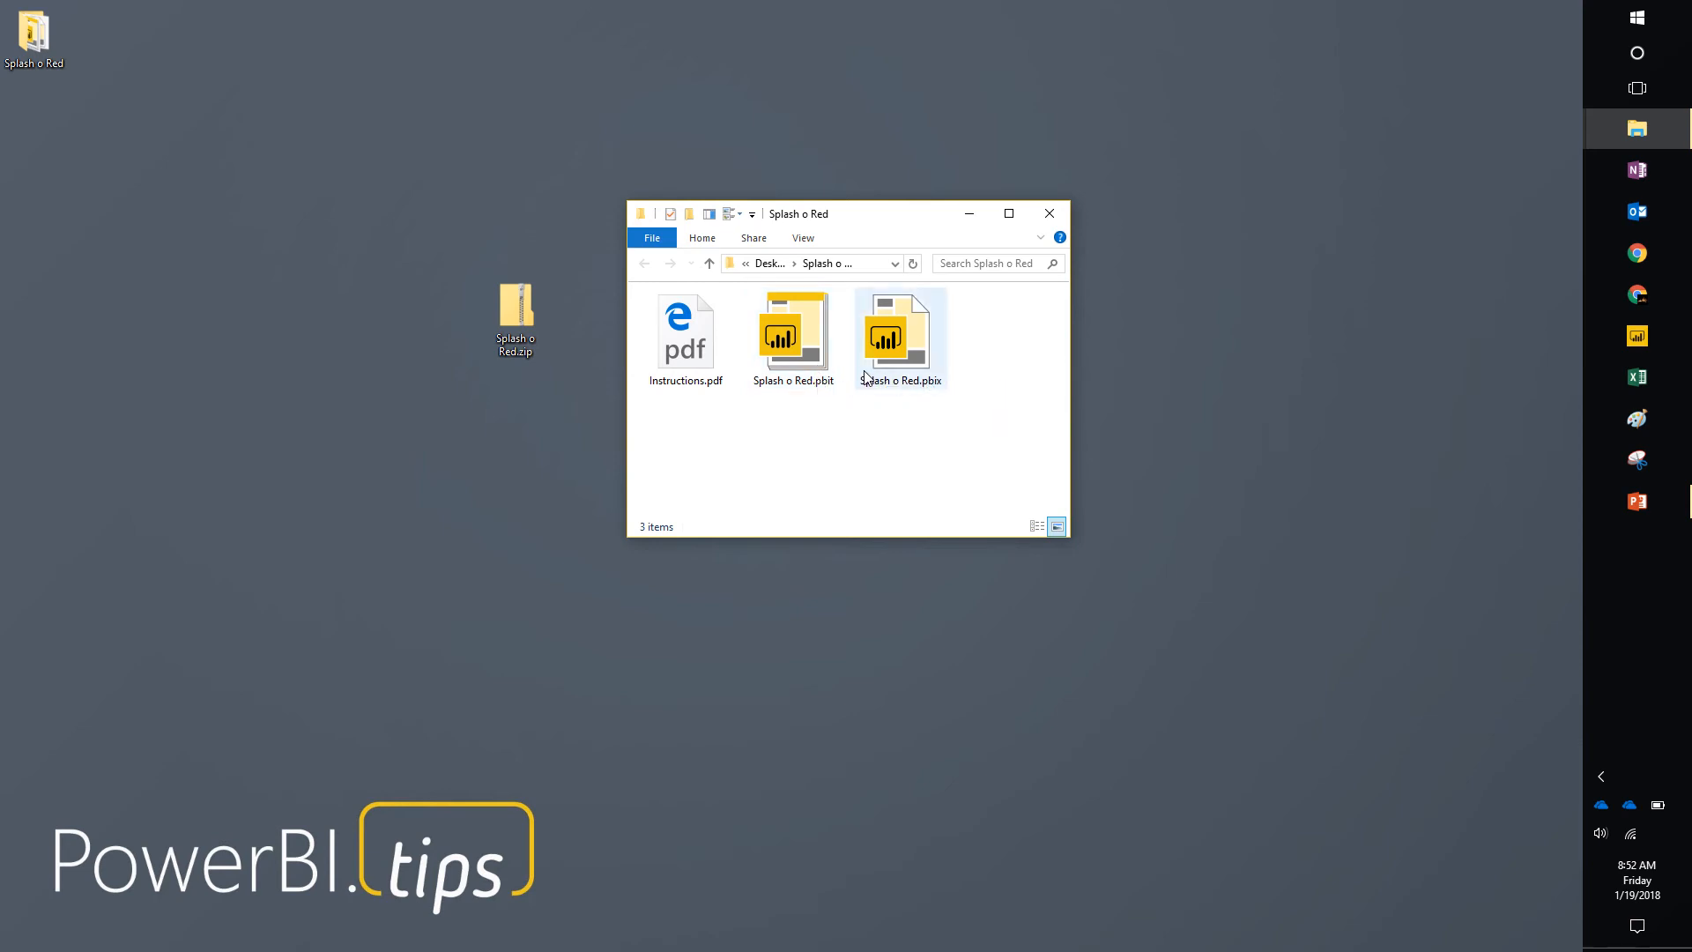
{"action": "double_click", "coordinate": [898, 329]}
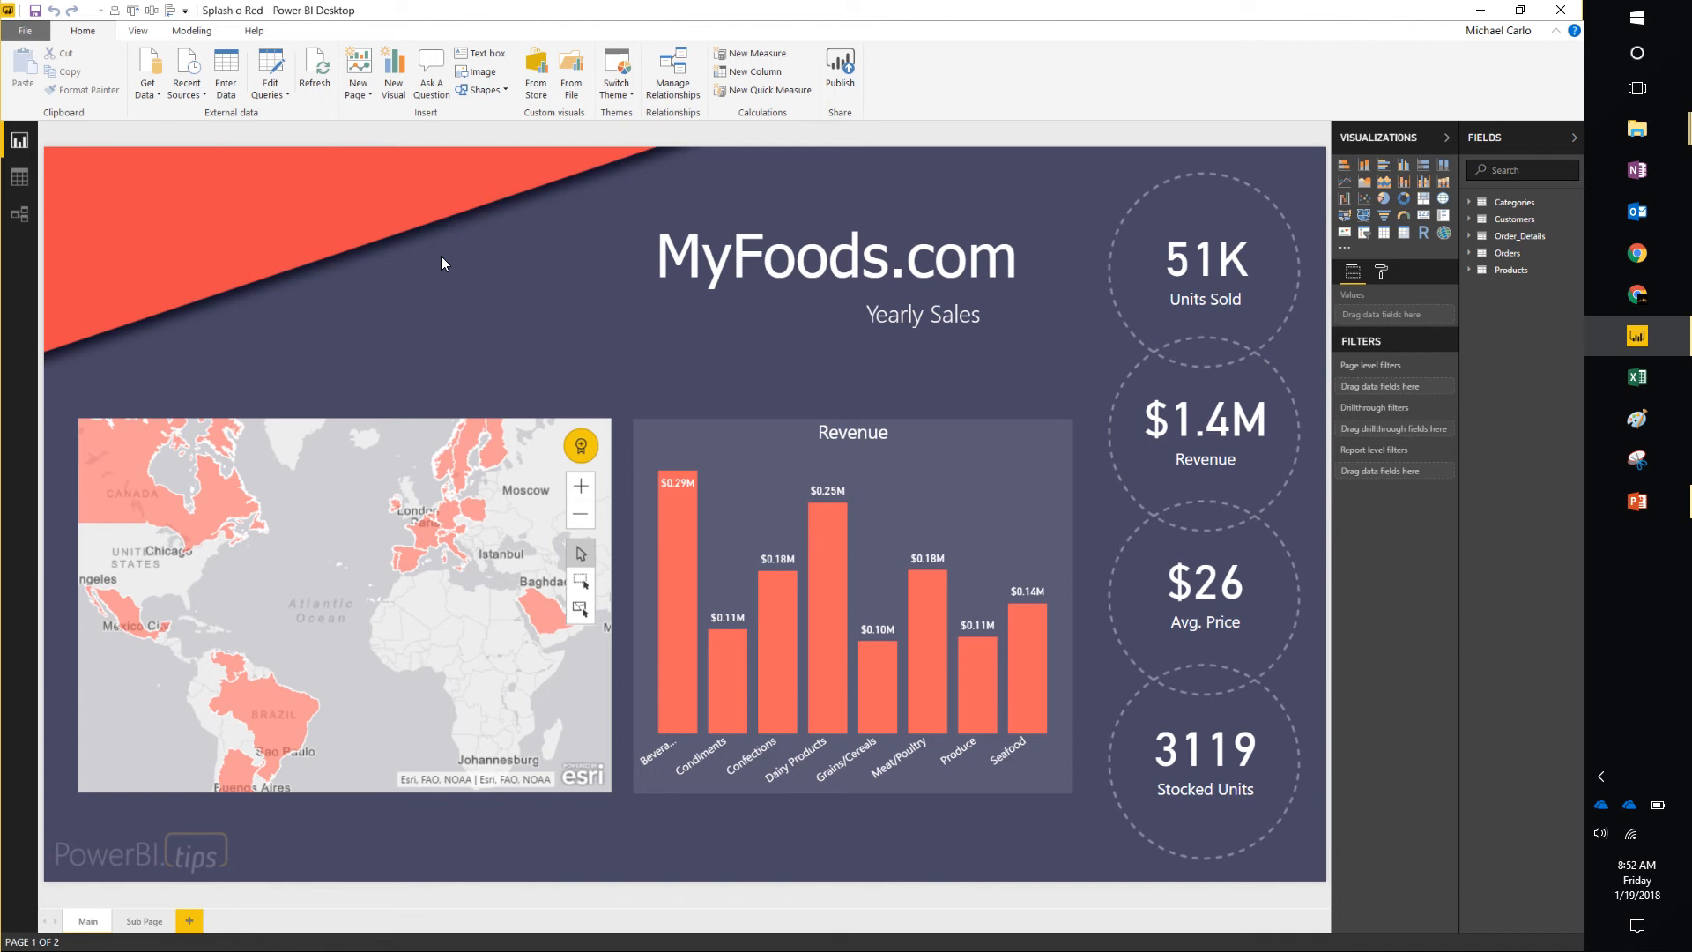
{"action": "mouse_move", "coordinate": [490, 245]}
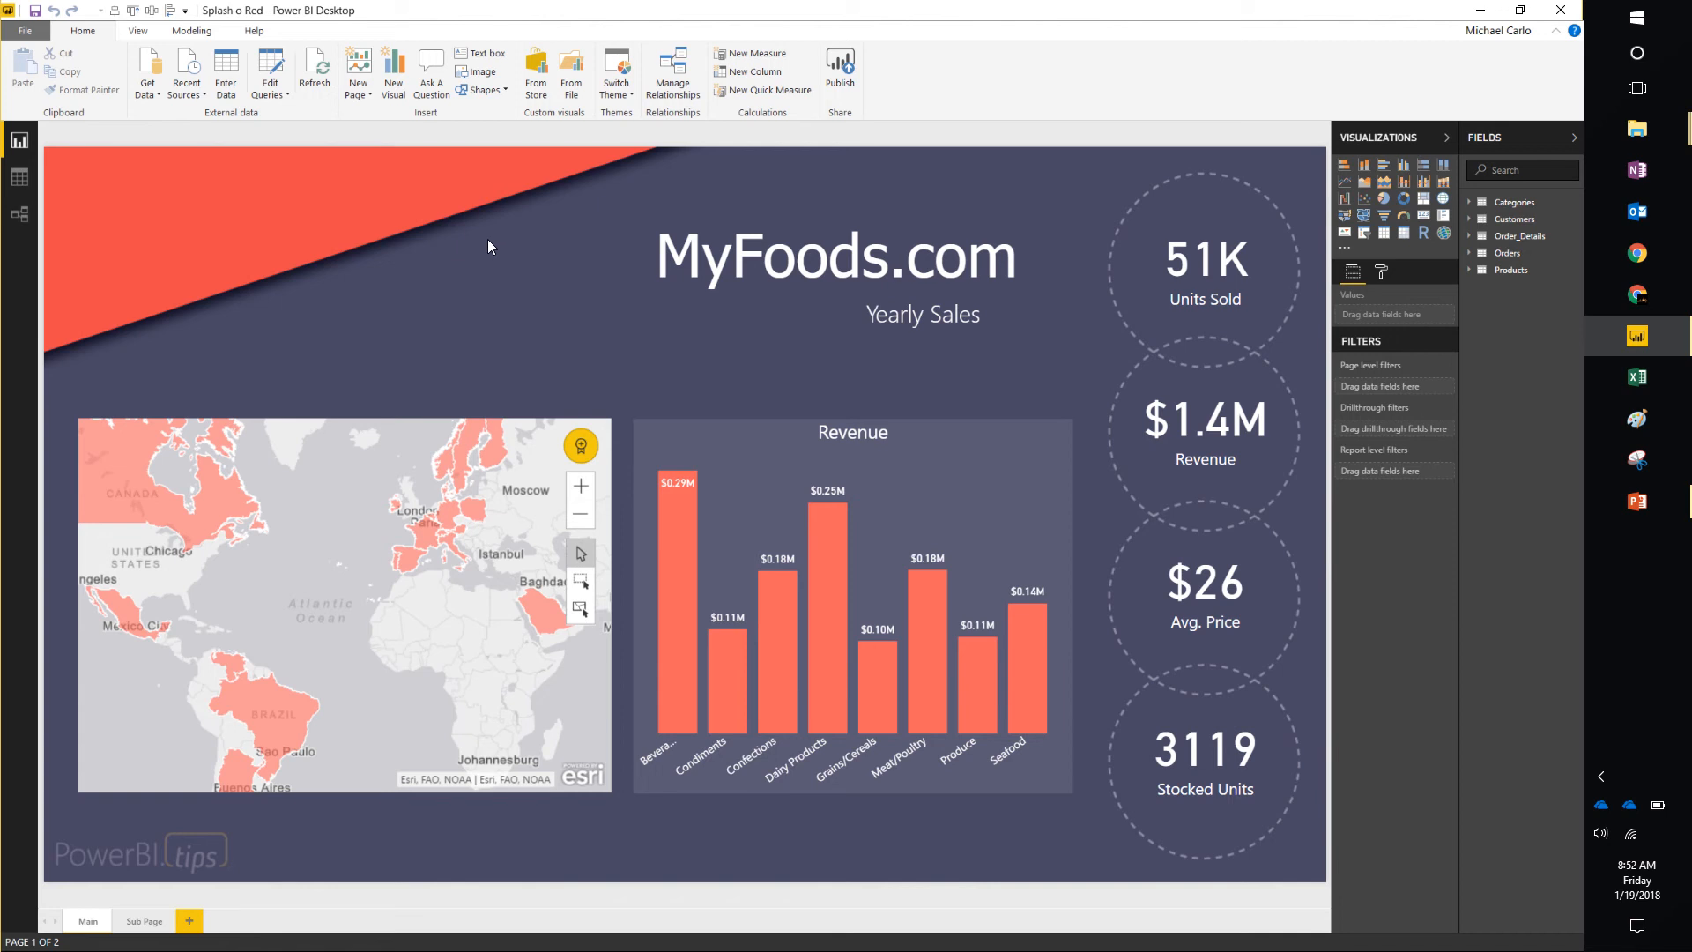
Cross-filter the MyFoods.com page by the Condiments bar in the Revenue chart.
{"action": "left_click", "coordinate": [285, 715]}
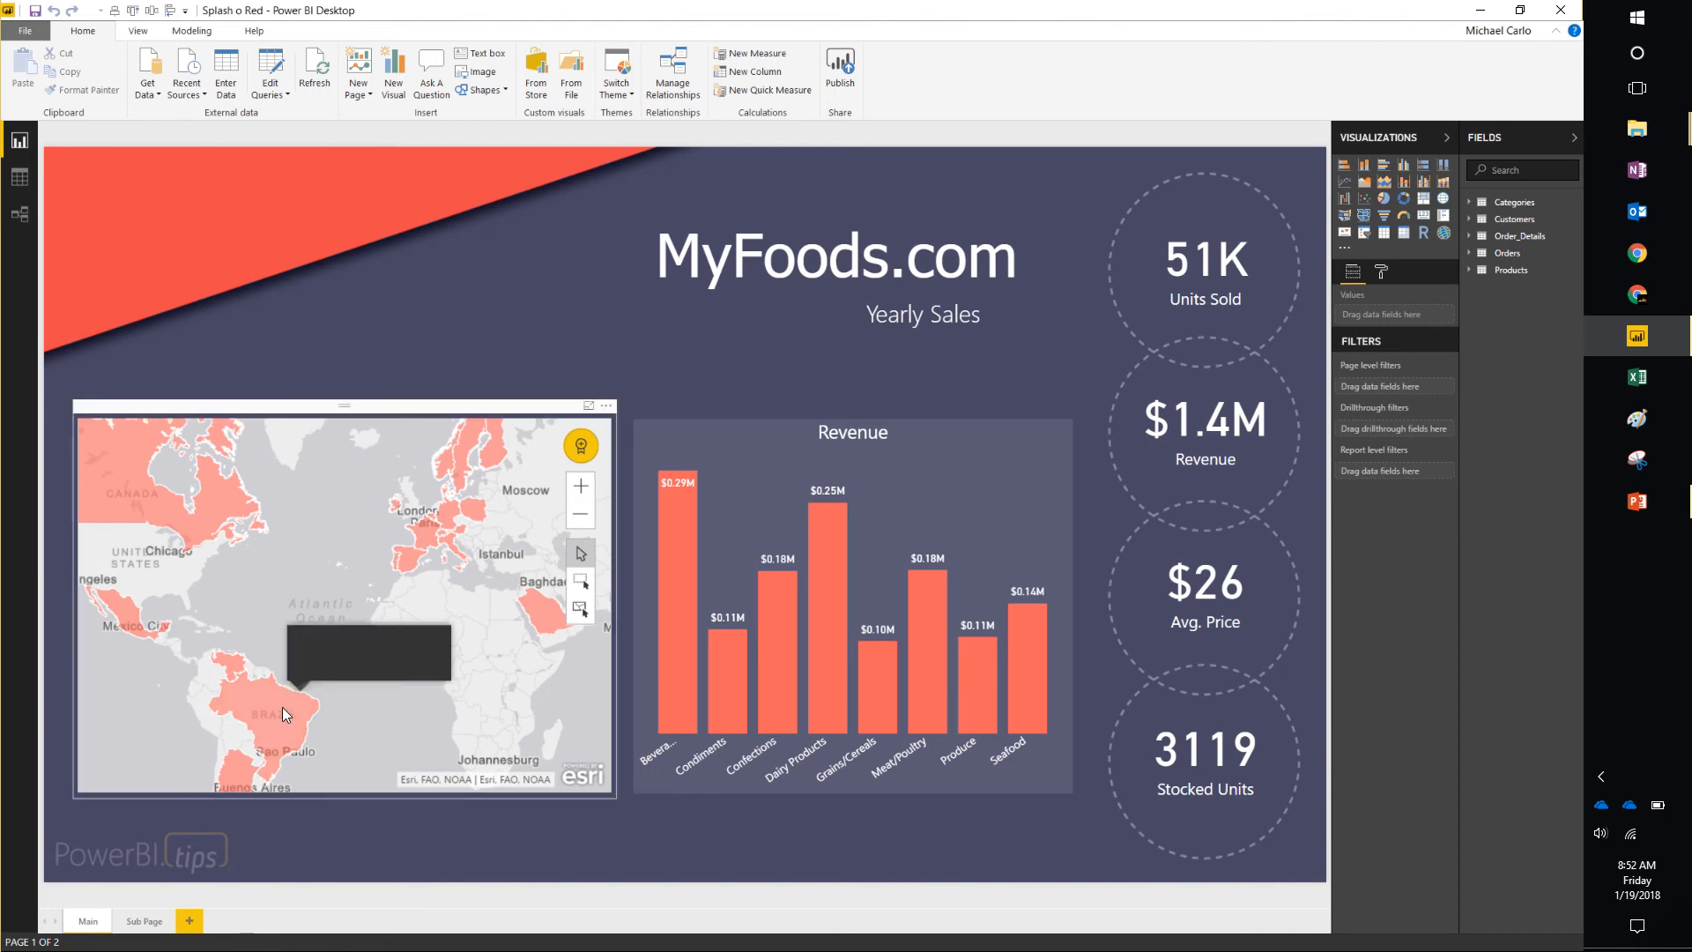
{"action": "left_click", "coordinate": [273, 716]}
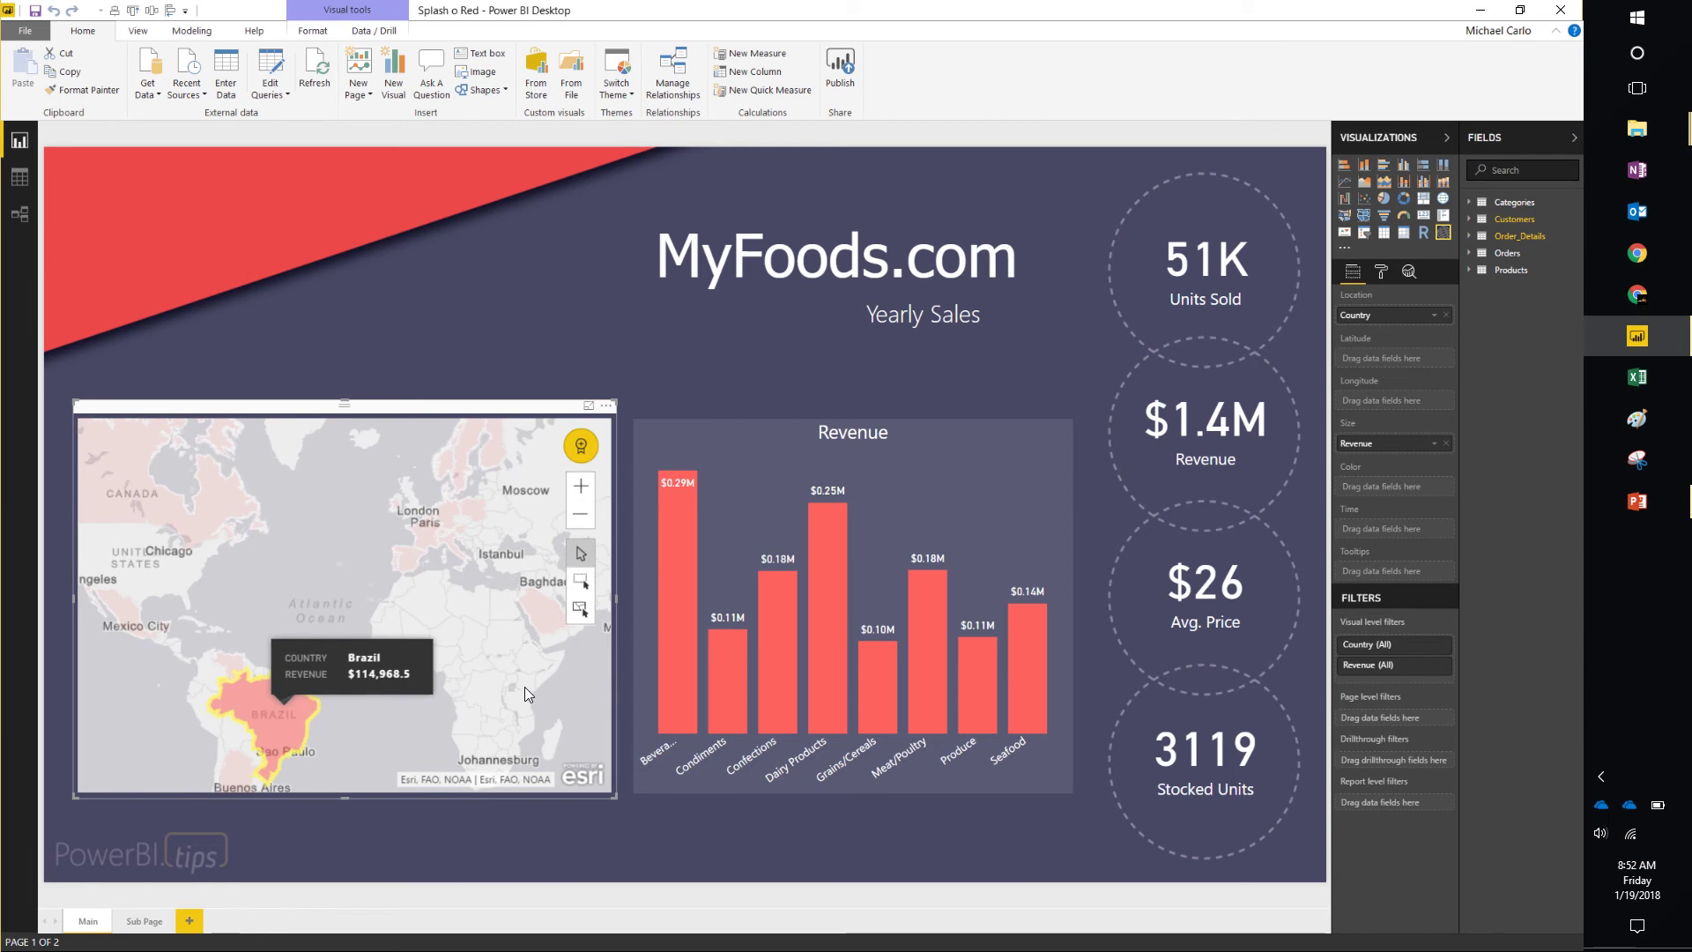
{"action": "left_click", "coordinate": [677, 610]}
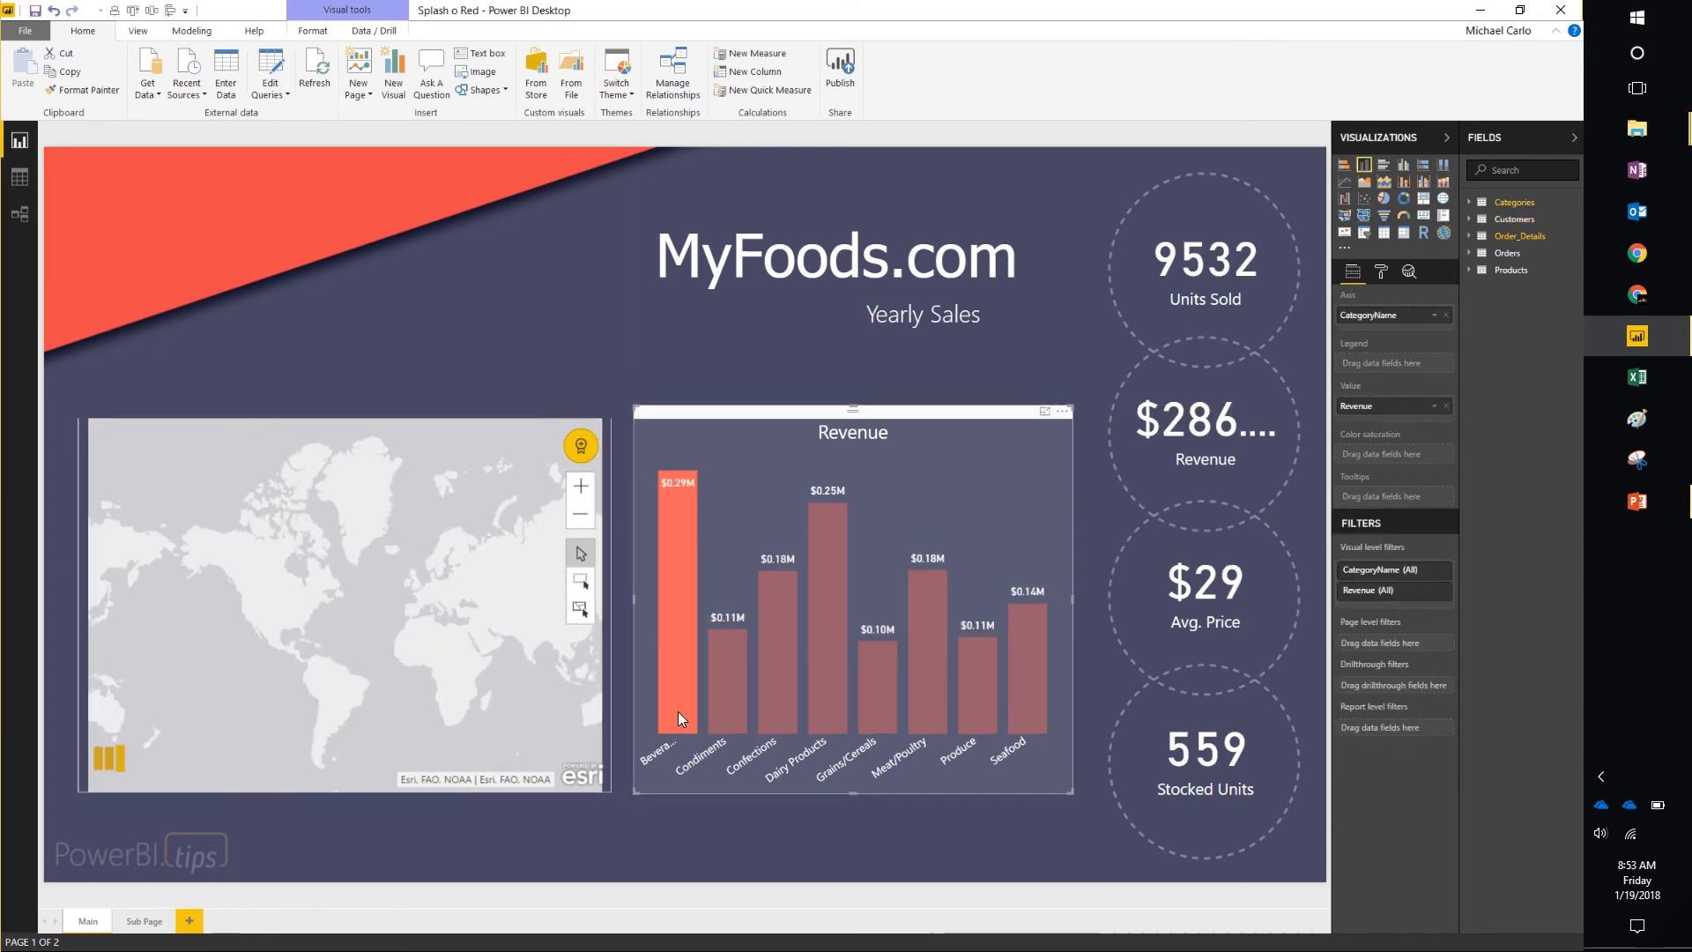
{"action": "left_click", "coordinate": [726, 677]}
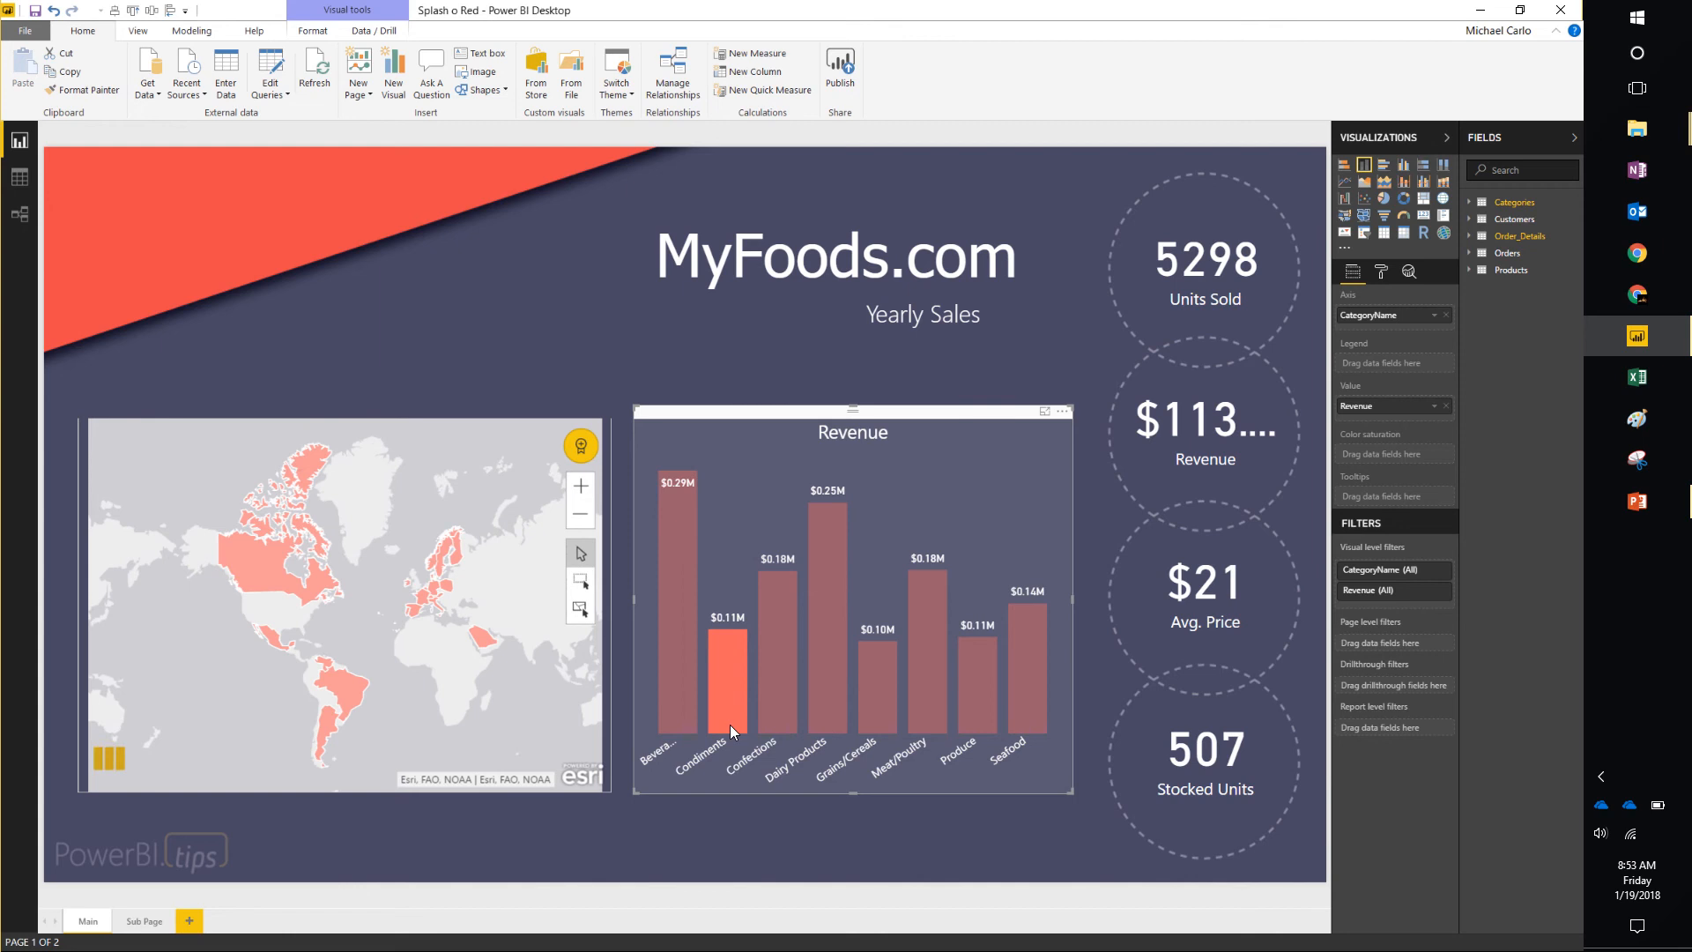
{"action": "mouse_move", "coordinate": [729, 730]}
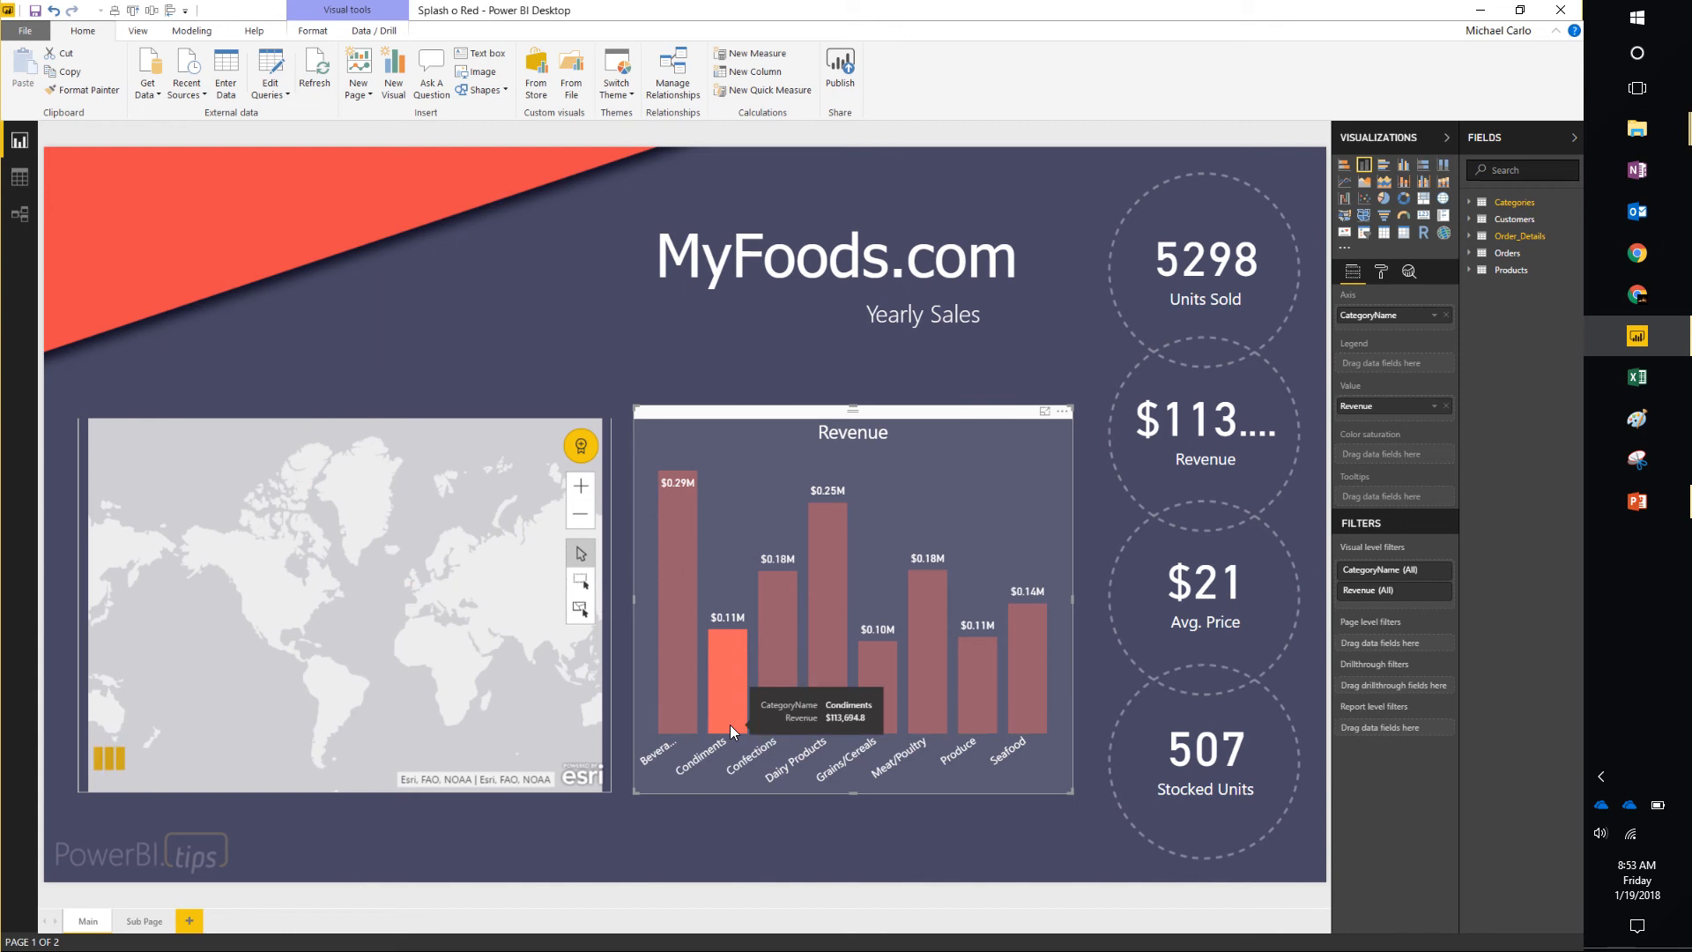
{"action": "left_click", "coordinate": [726, 686]}
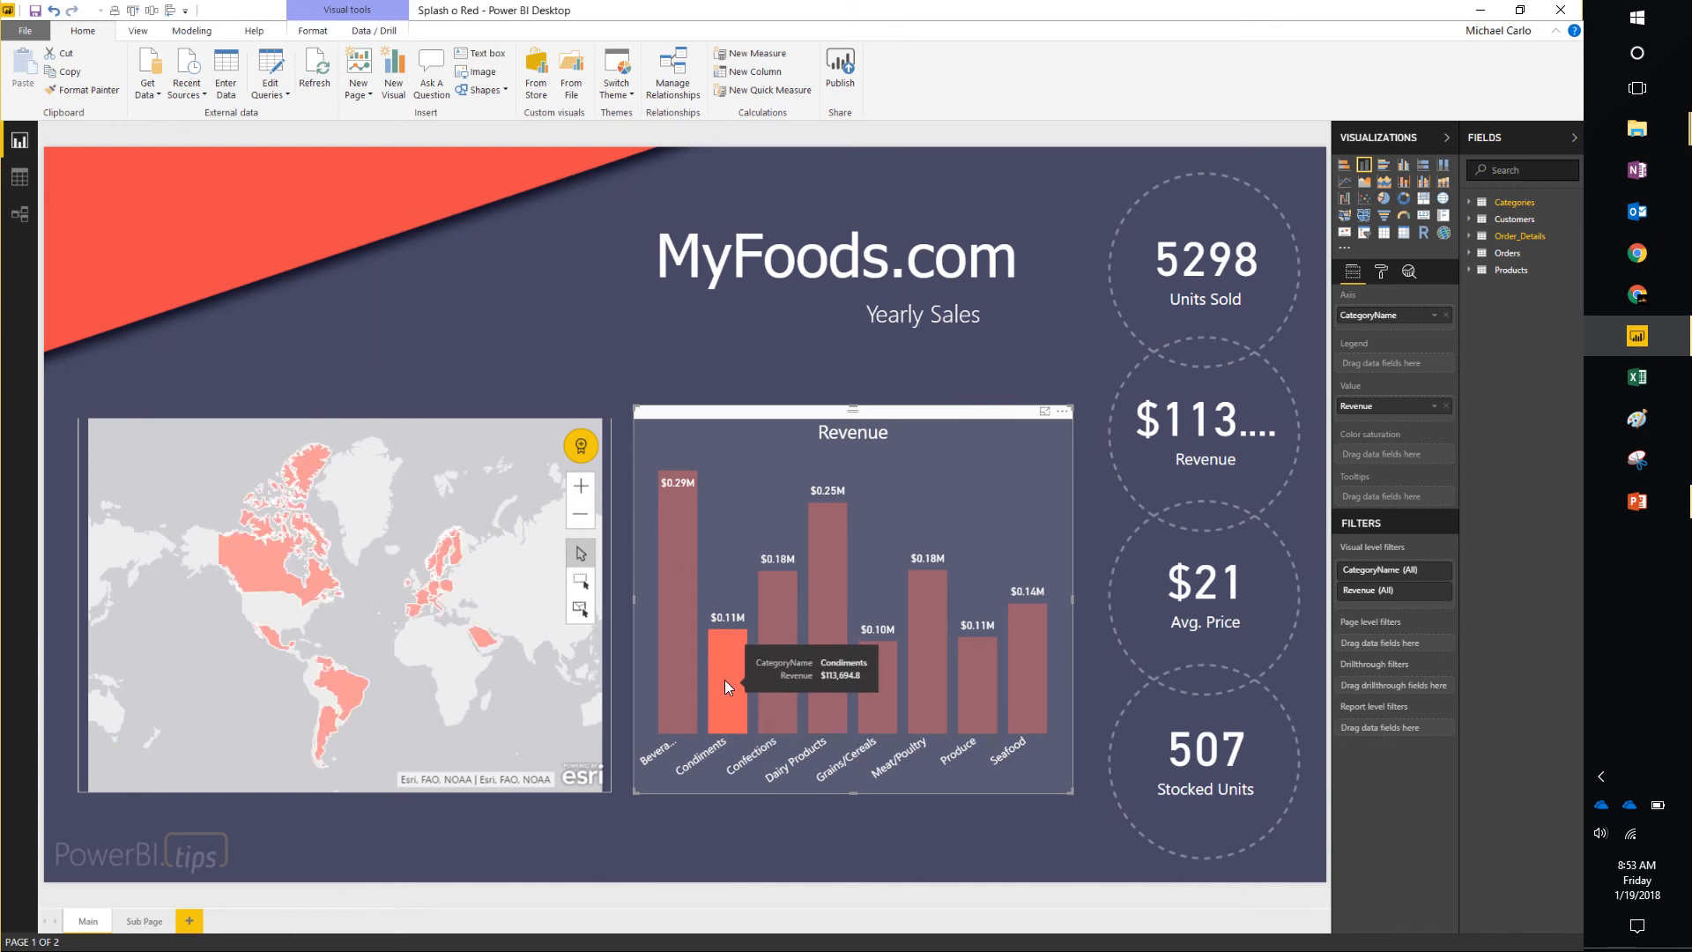
{"action": "mouse_move", "coordinate": [726, 673]}
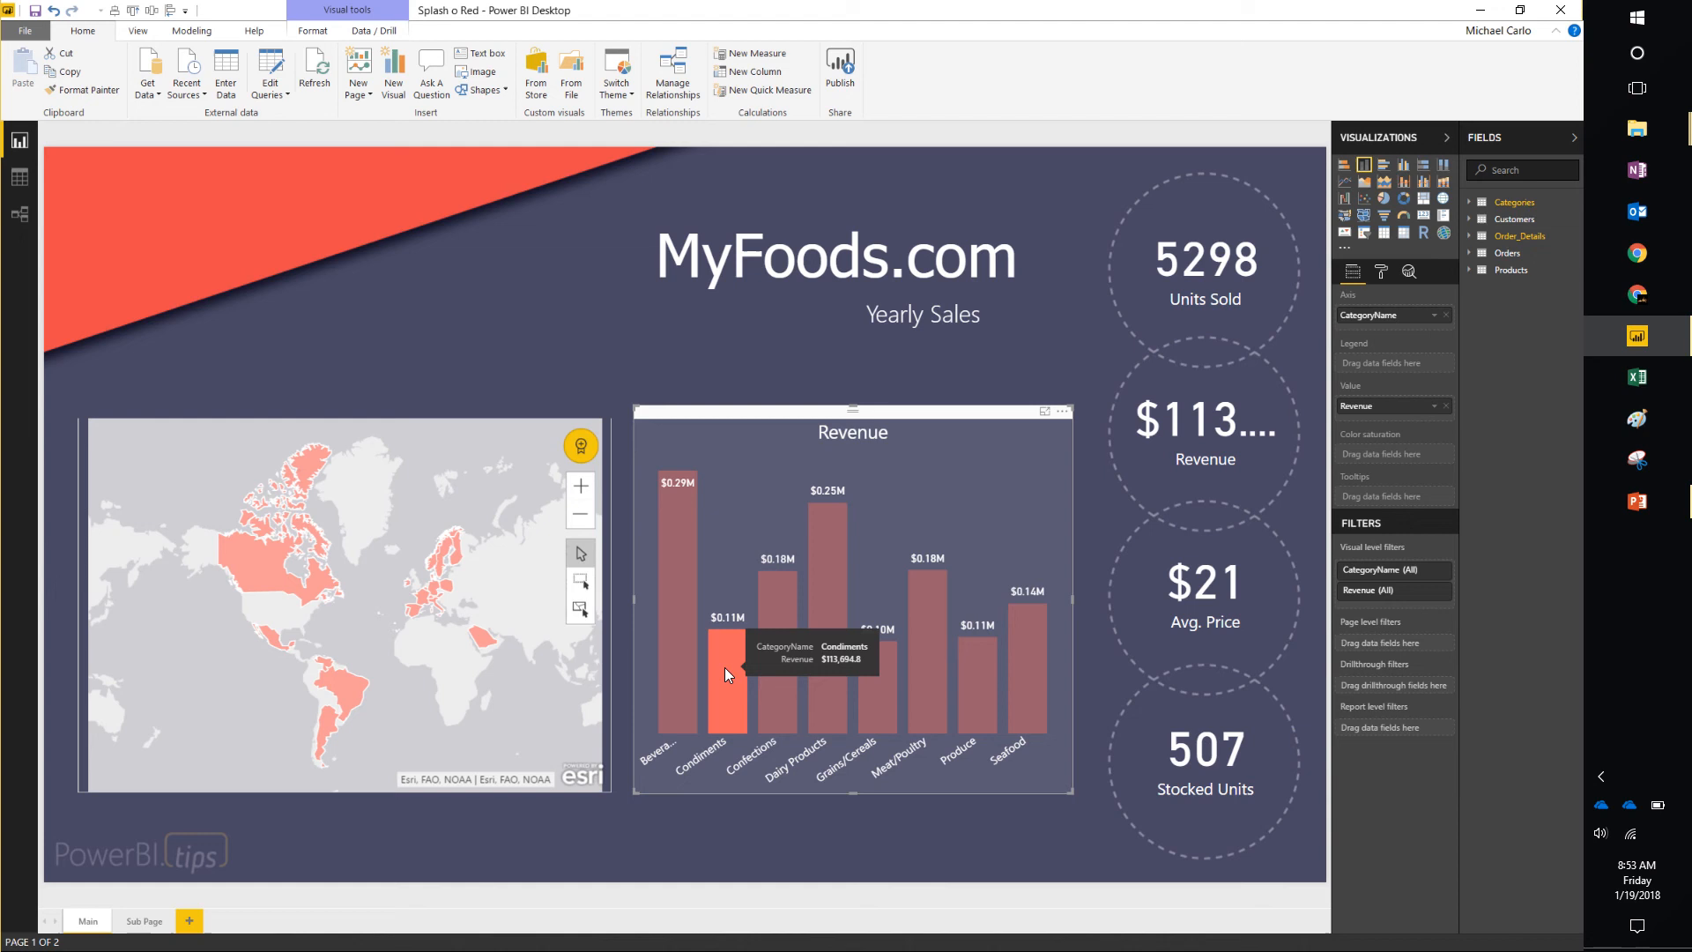
{"action": "mouse_move", "coordinate": [673, 764]}
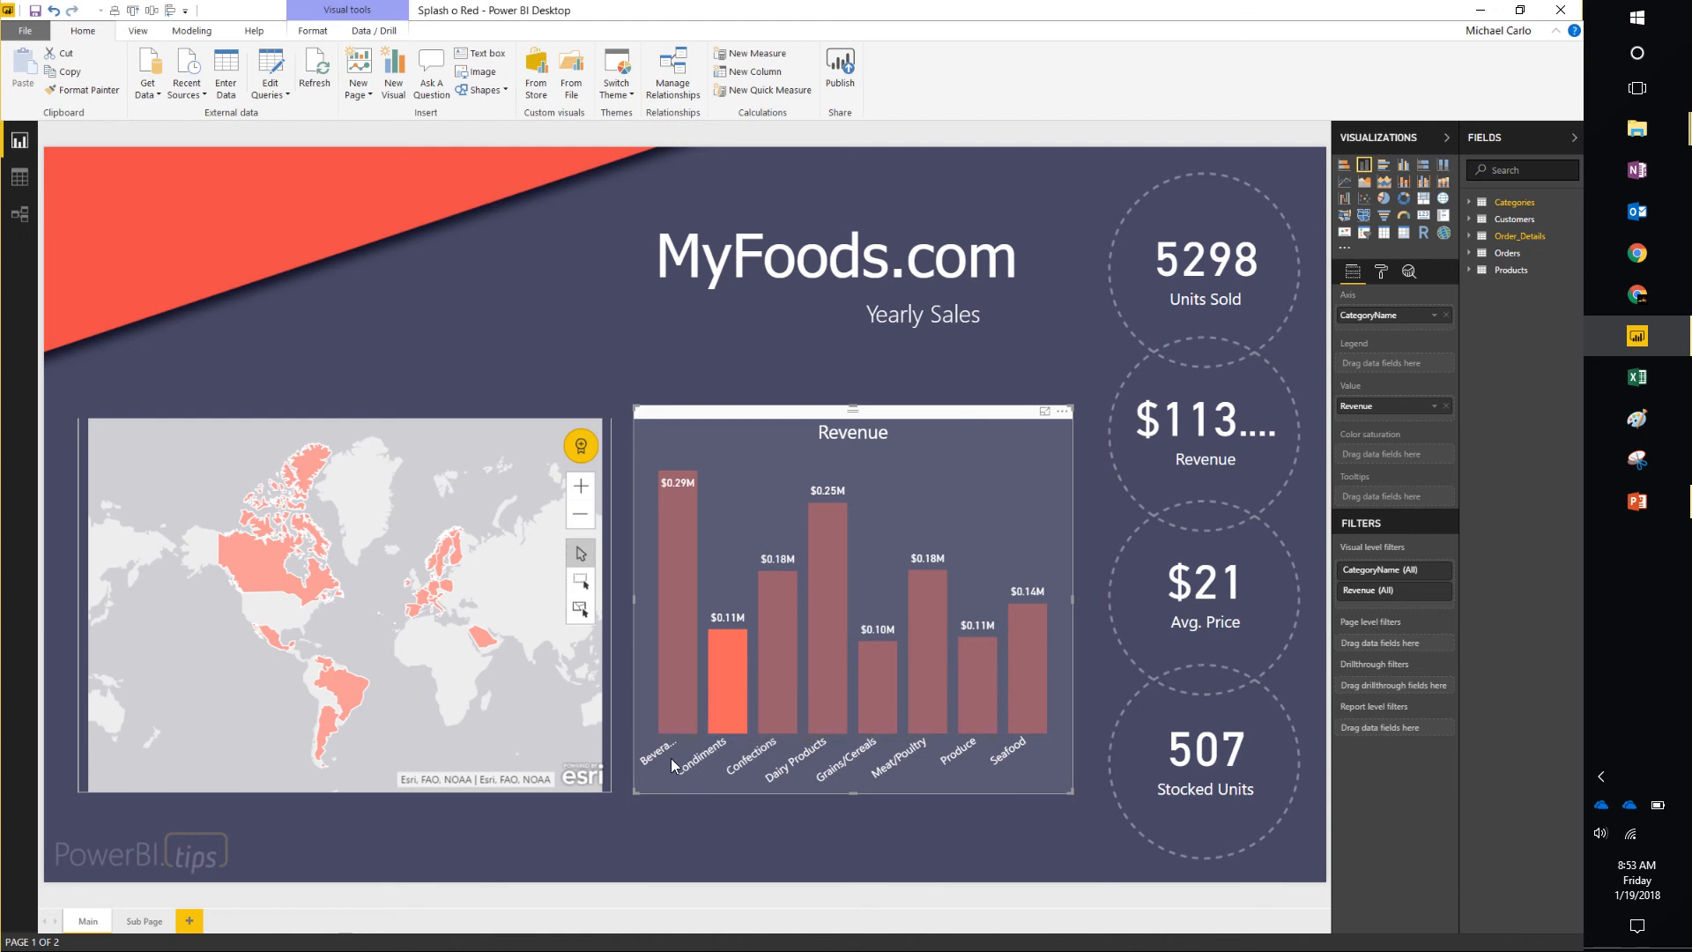
Drill through from Condiments to the Sub Page and select its Condiments title card.
{"action": "right_click", "coordinate": [726, 681]}
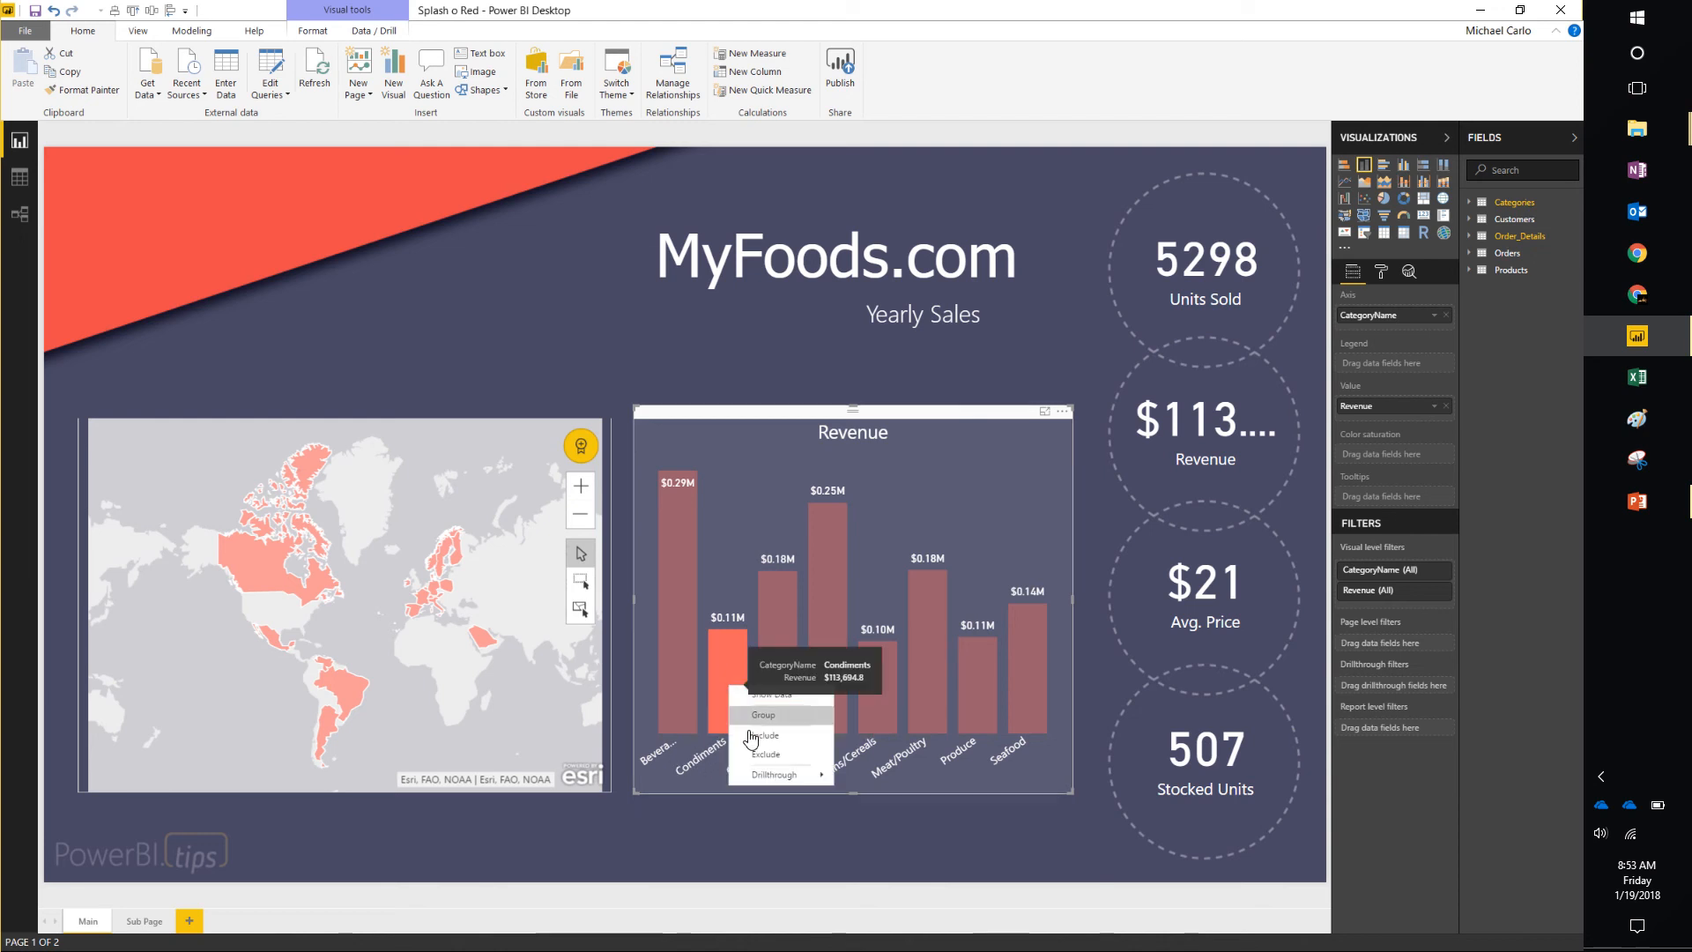
{"action": "mouse_move", "coordinate": [776, 774]}
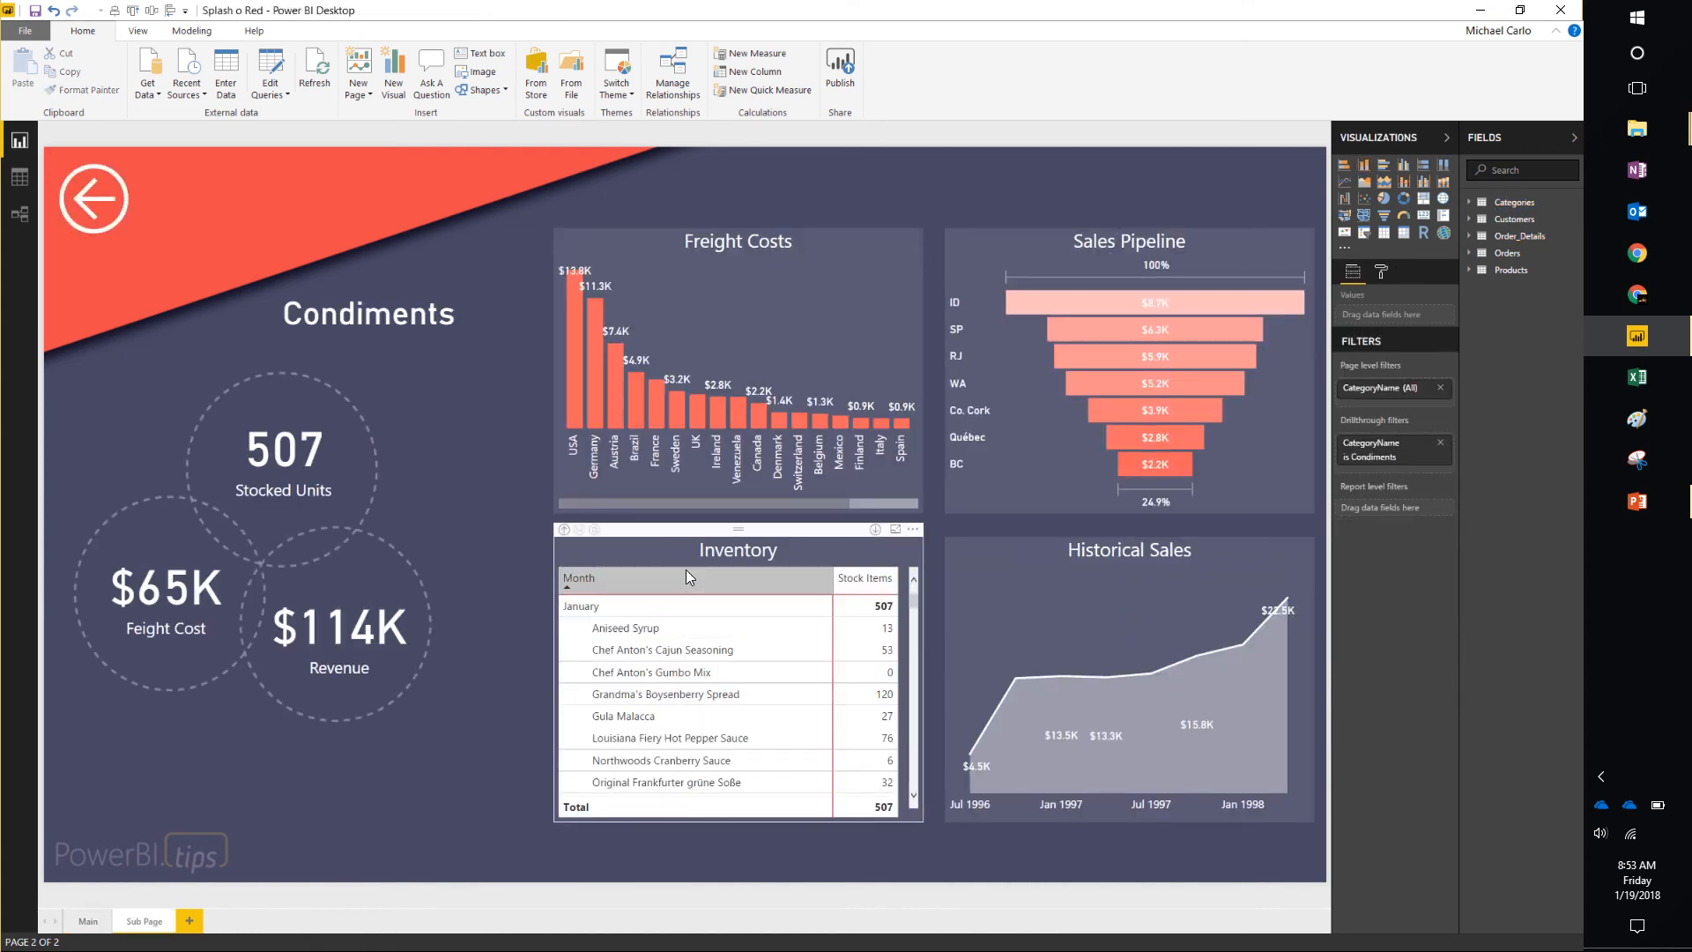
{"action": "left_click", "coordinate": [367, 313]}
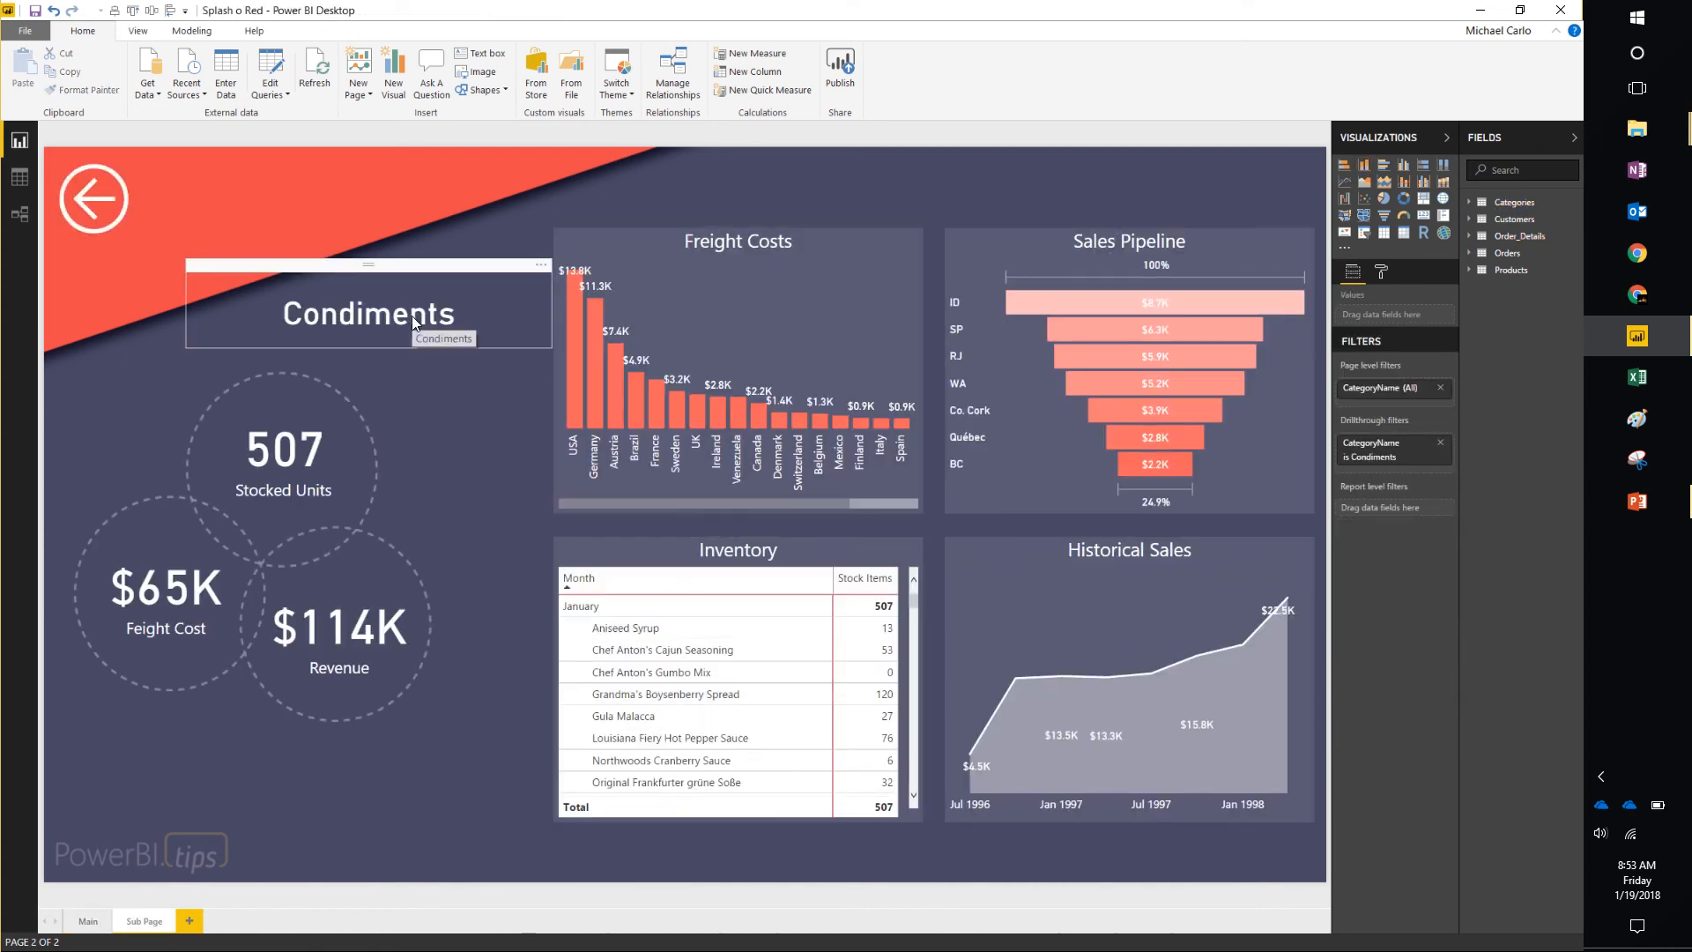
{"action": "mouse_move", "coordinate": [462, 319]}
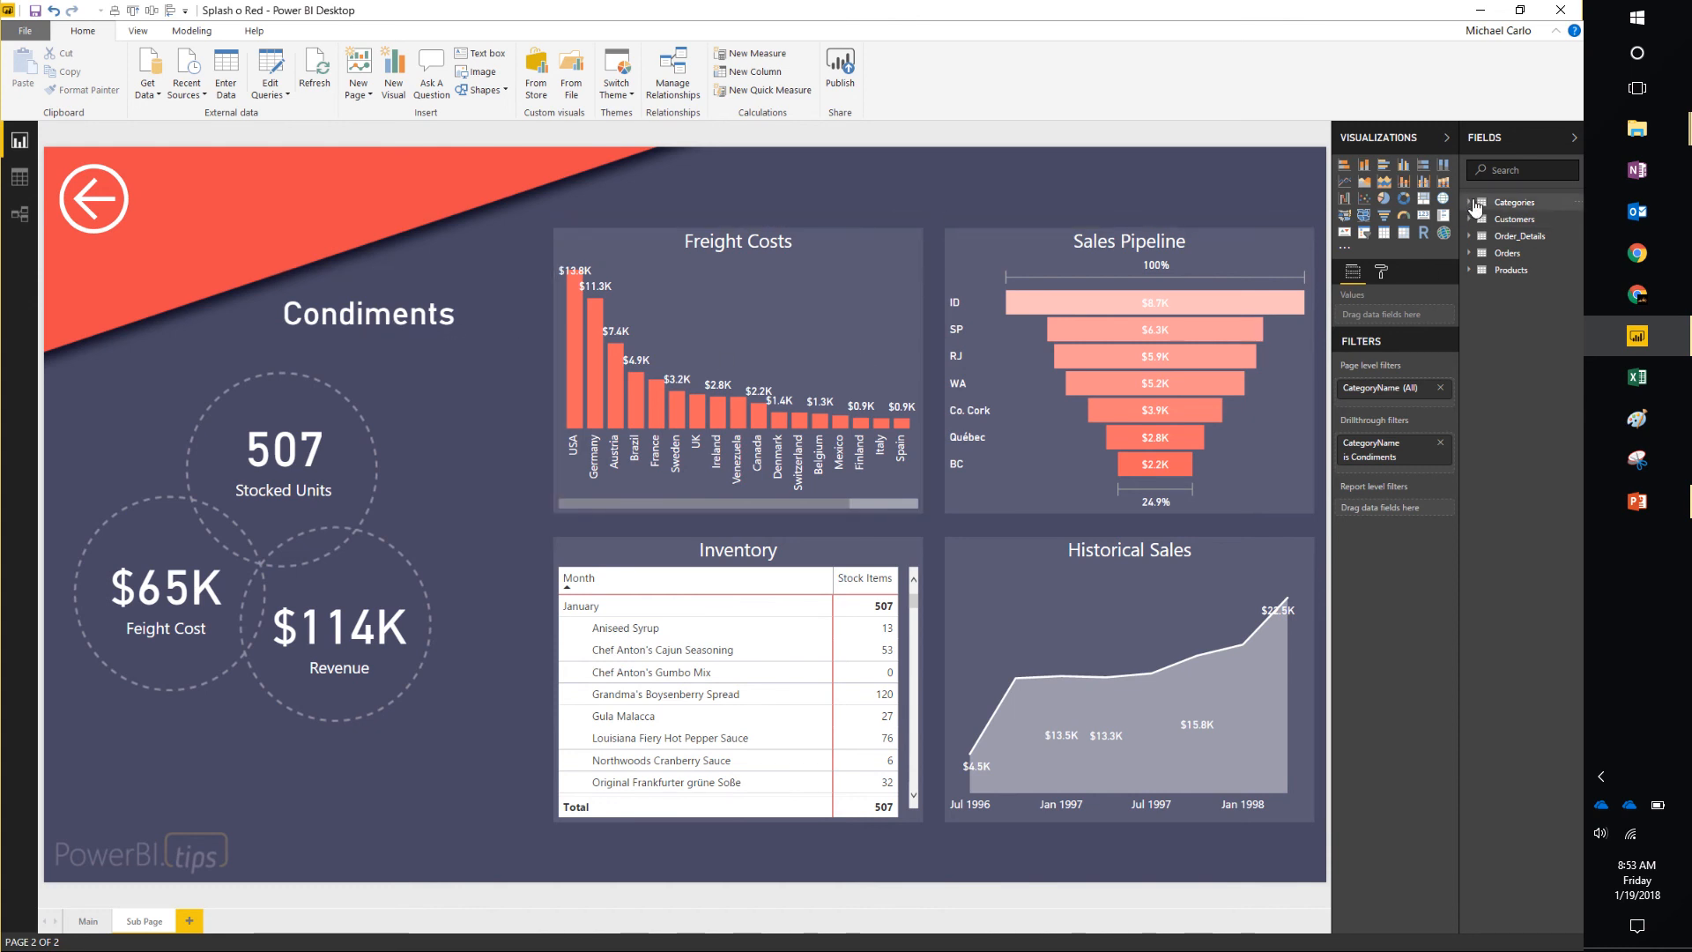
Show the Category Title measure's SELECTEDVALUE(CategoryName) formula from the Categories table.
{"action": "left_click", "coordinate": [1471, 201]}
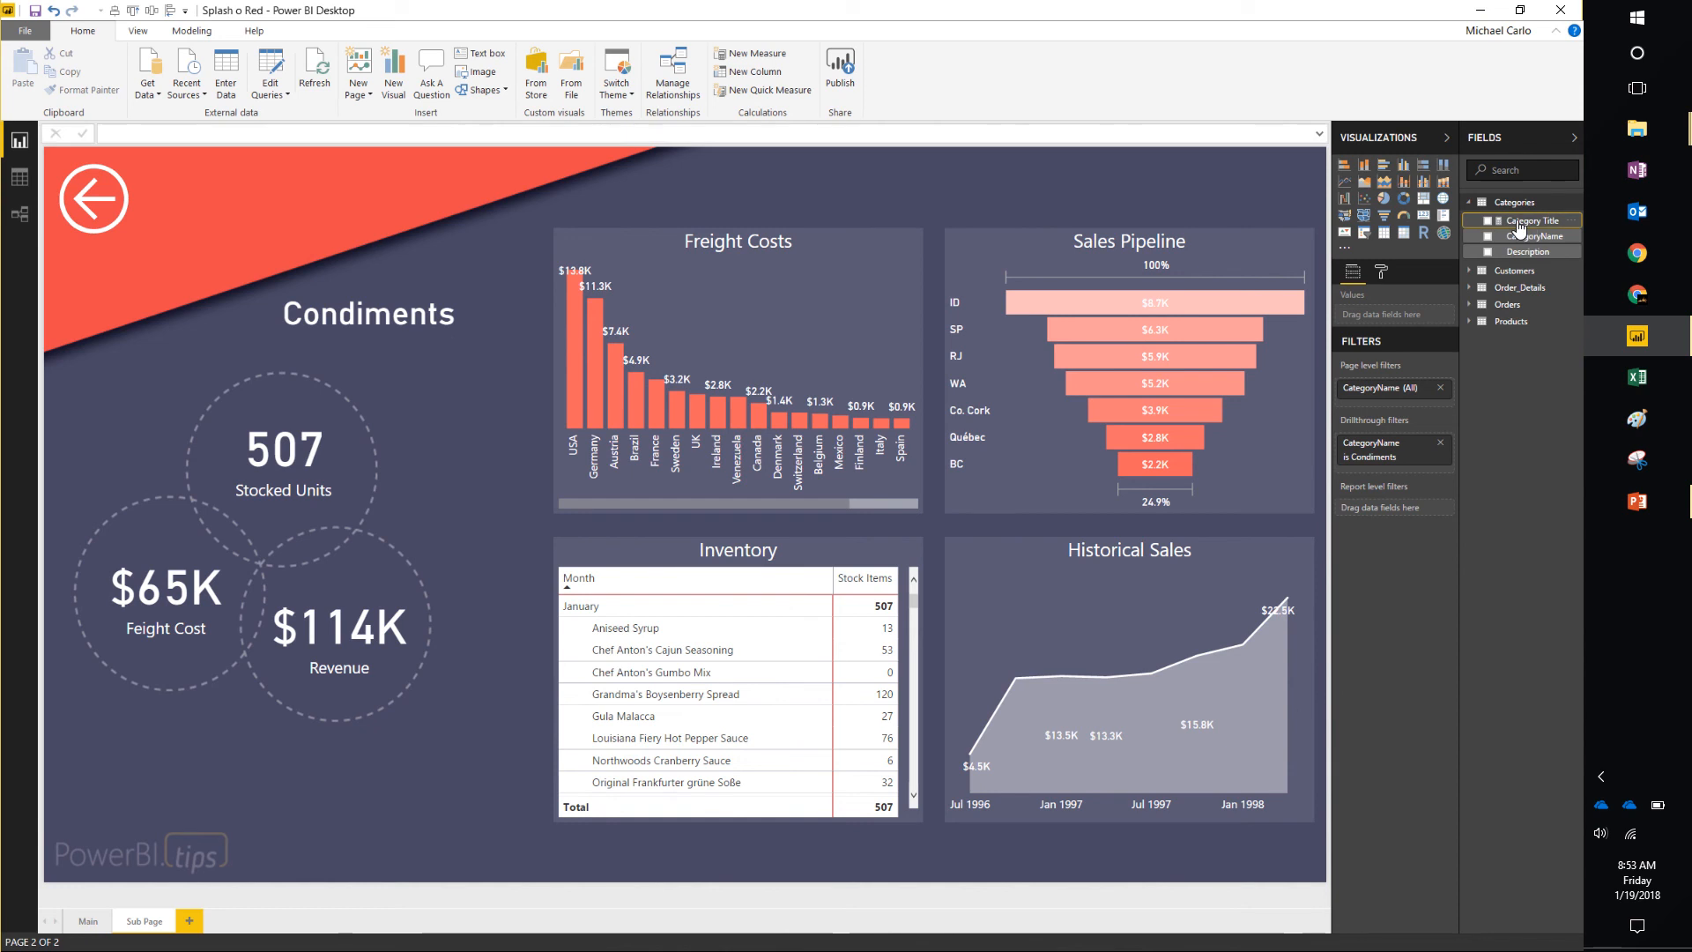
{"action": "left_click", "coordinate": [1533, 221]}
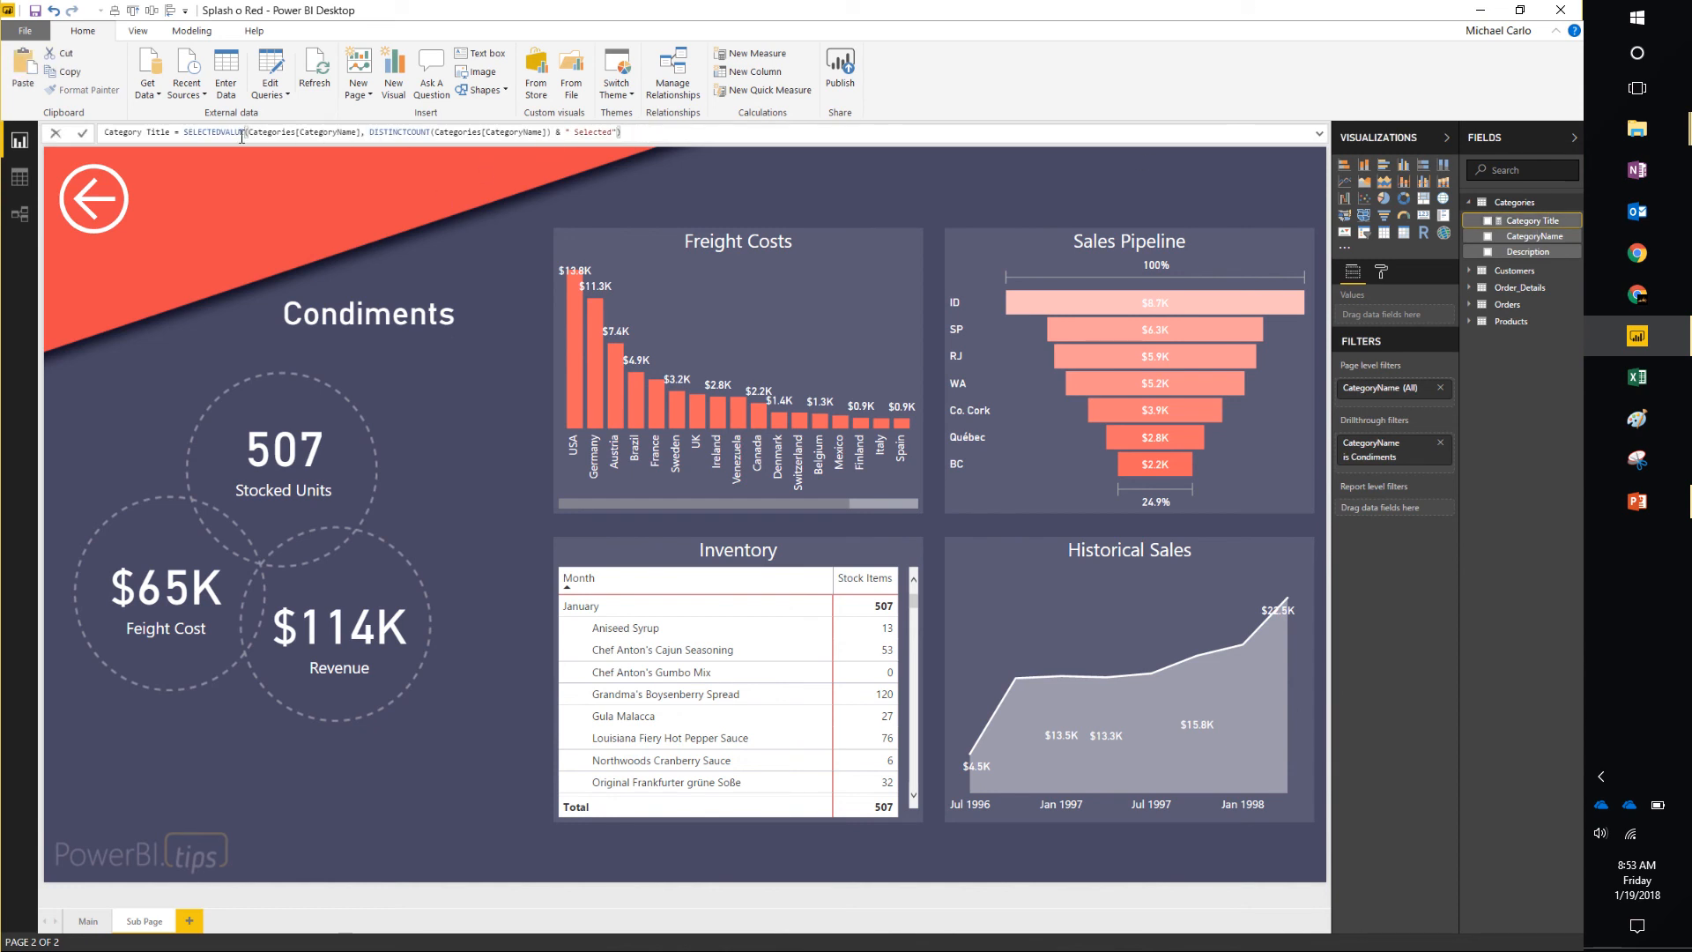
{"action": "double_click", "coordinate": [315, 132]}
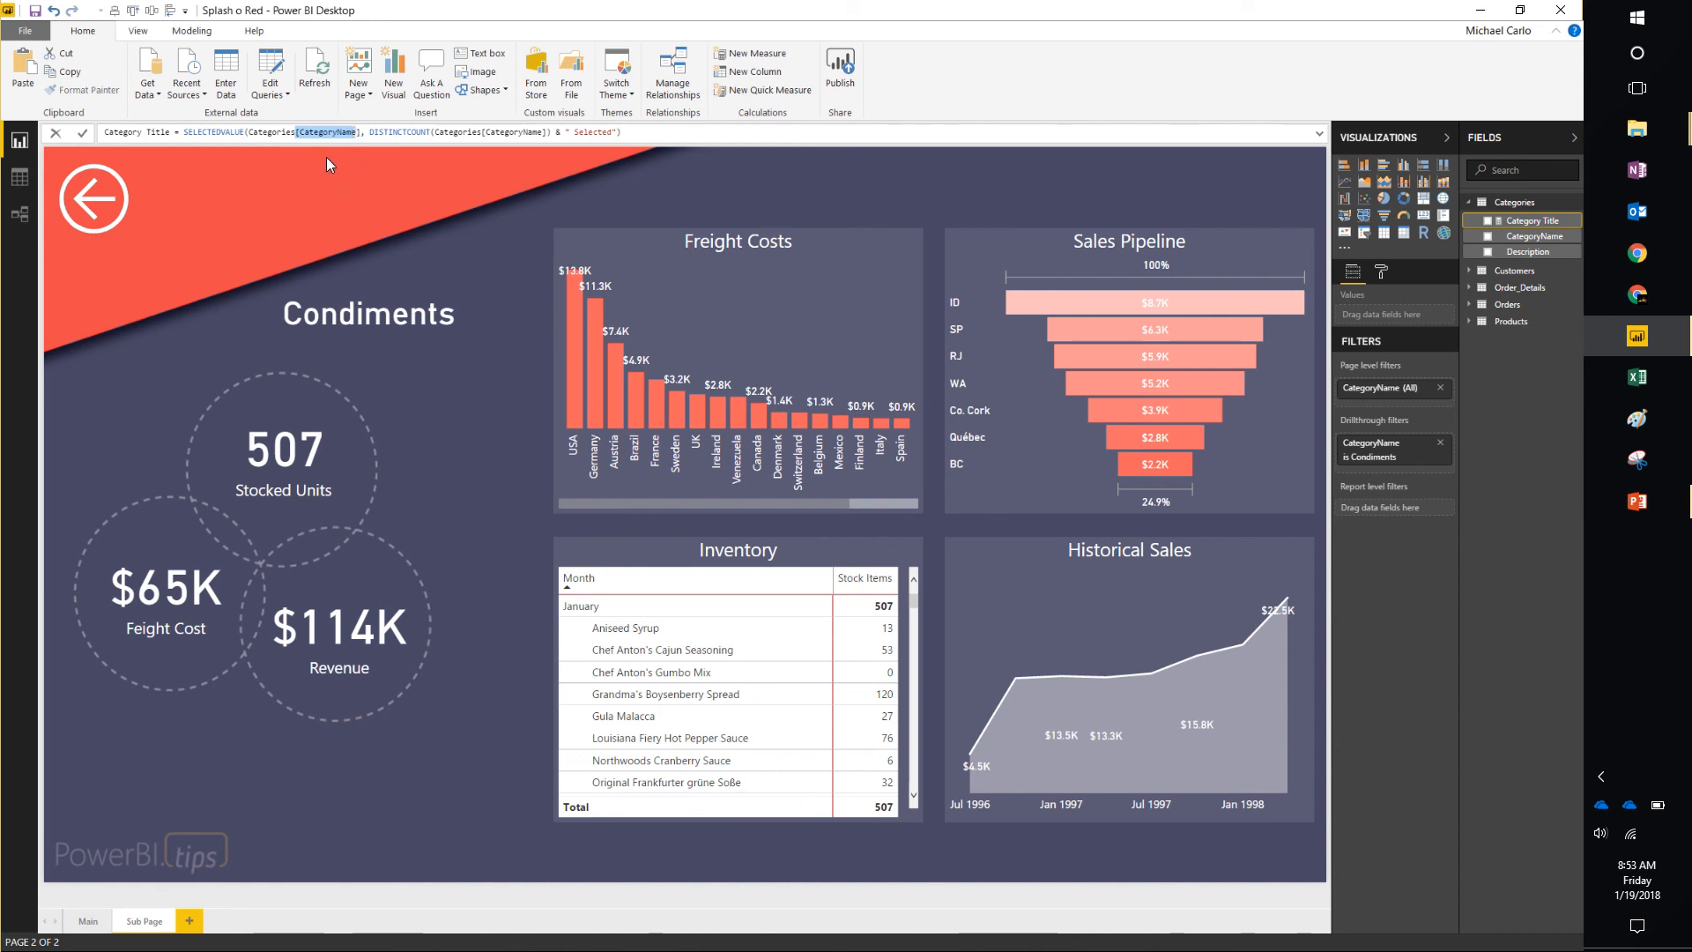
{"action": "mouse_move", "coordinate": [404, 261]}
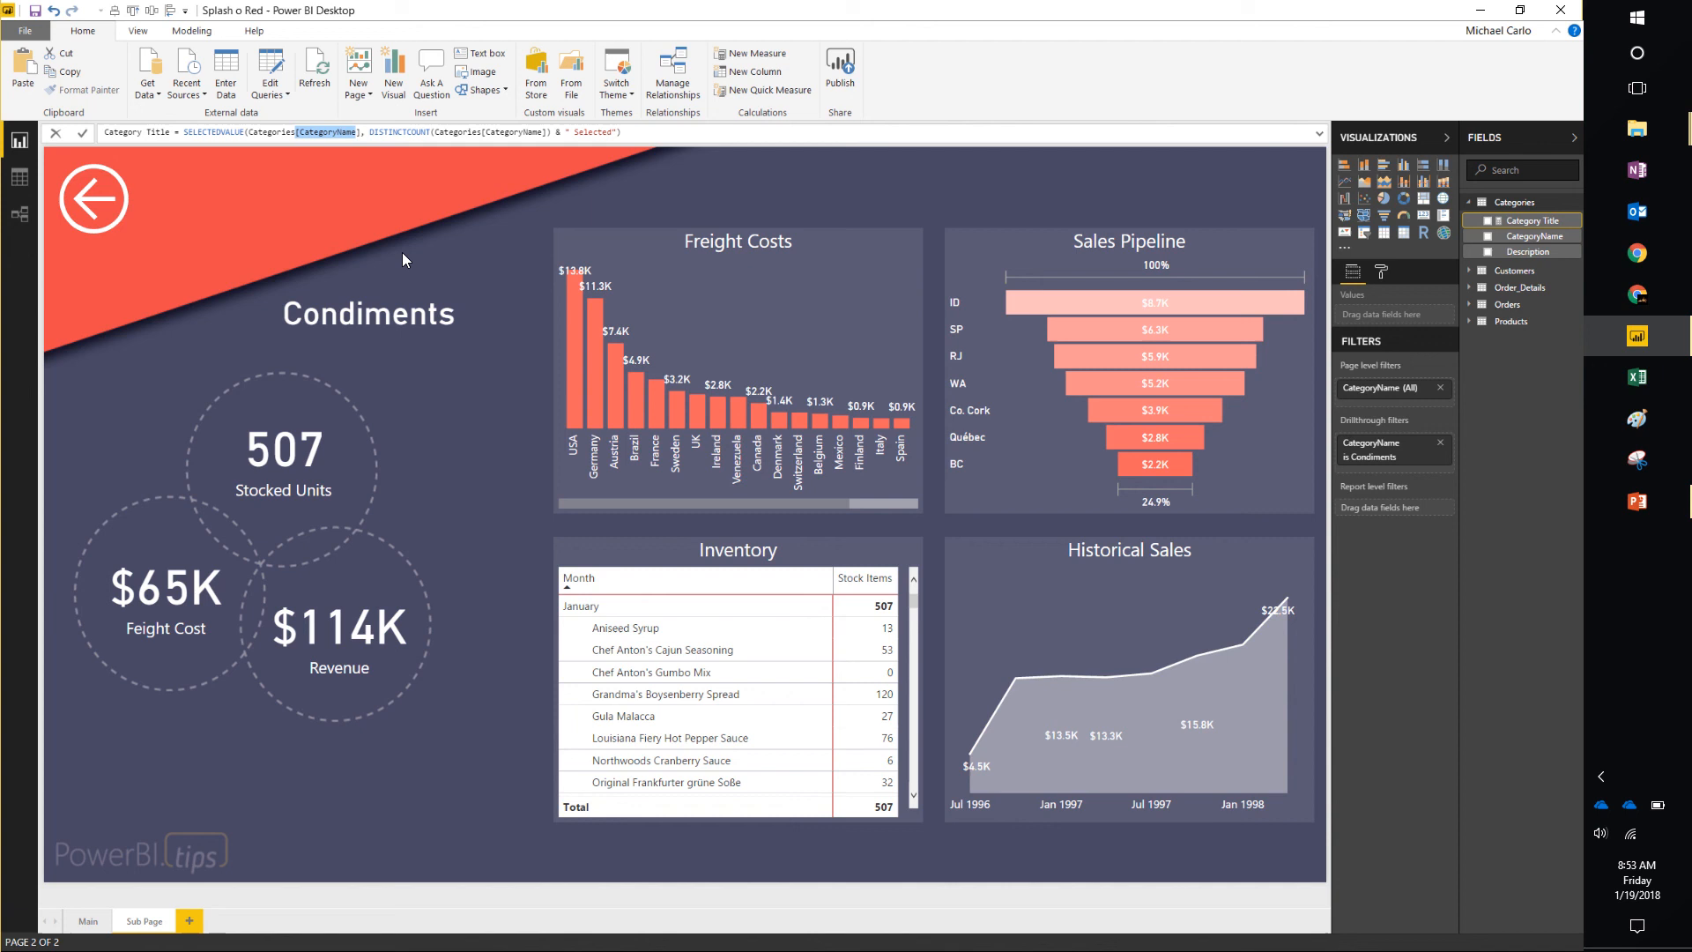
{"action": "mouse_move", "coordinate": [1442, 462]}
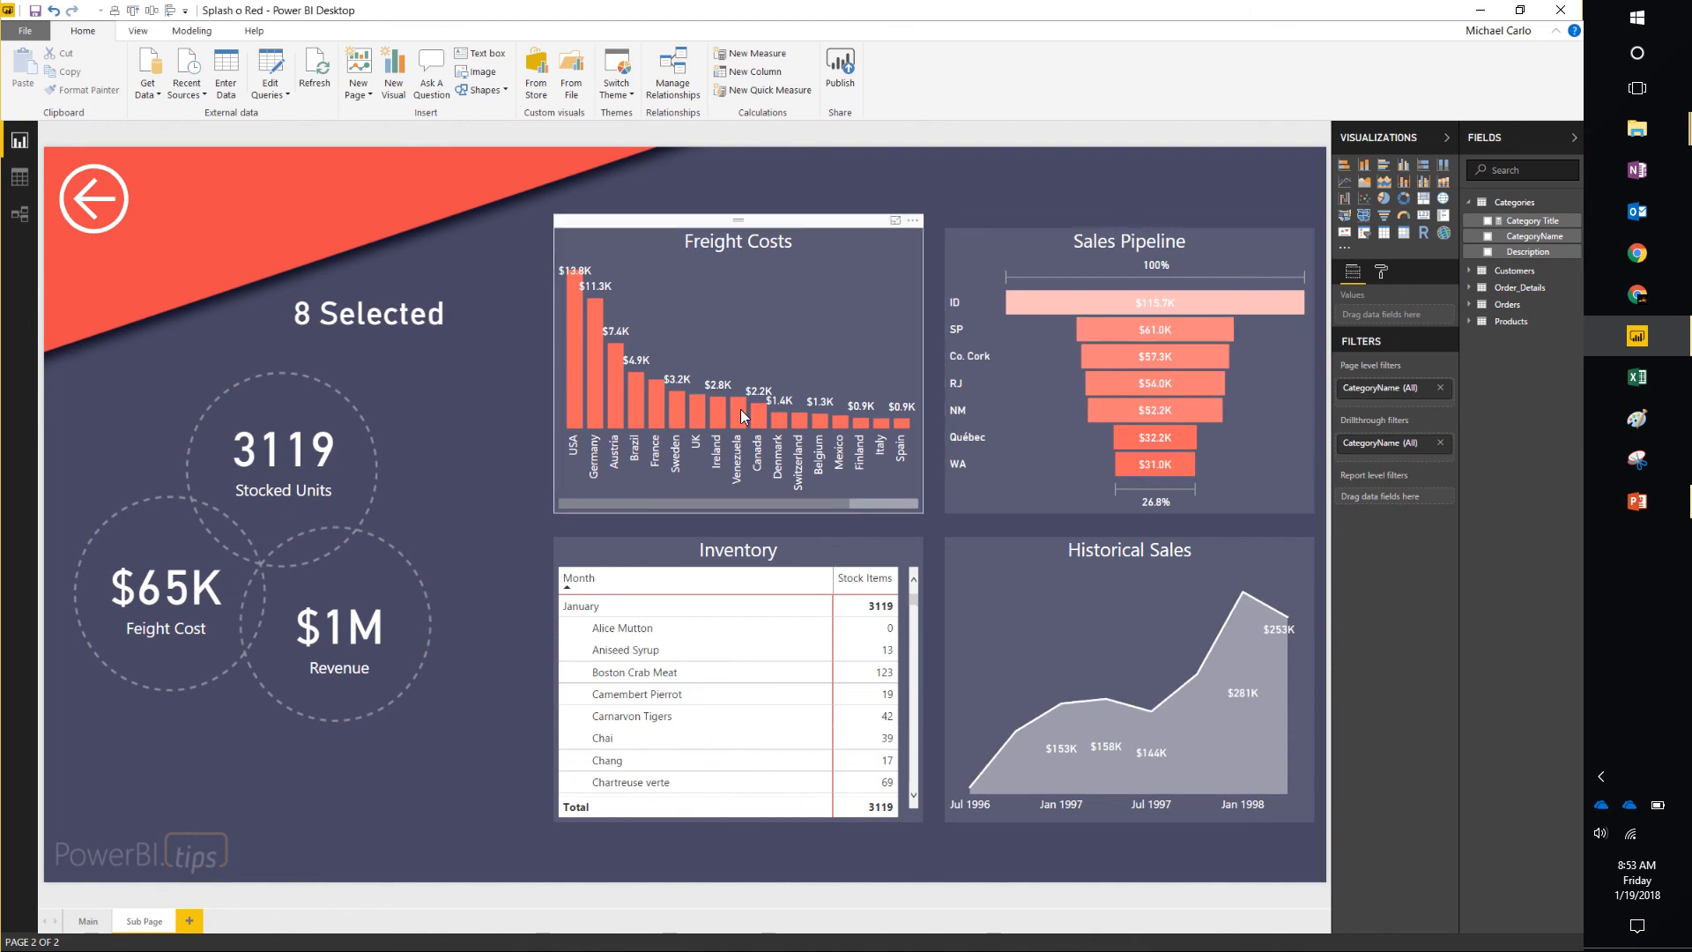
Clear the Condiments drillthrough so the sub page title reads 8 Selected.
{"action": "left_click", "coordinate": [378, 342]}
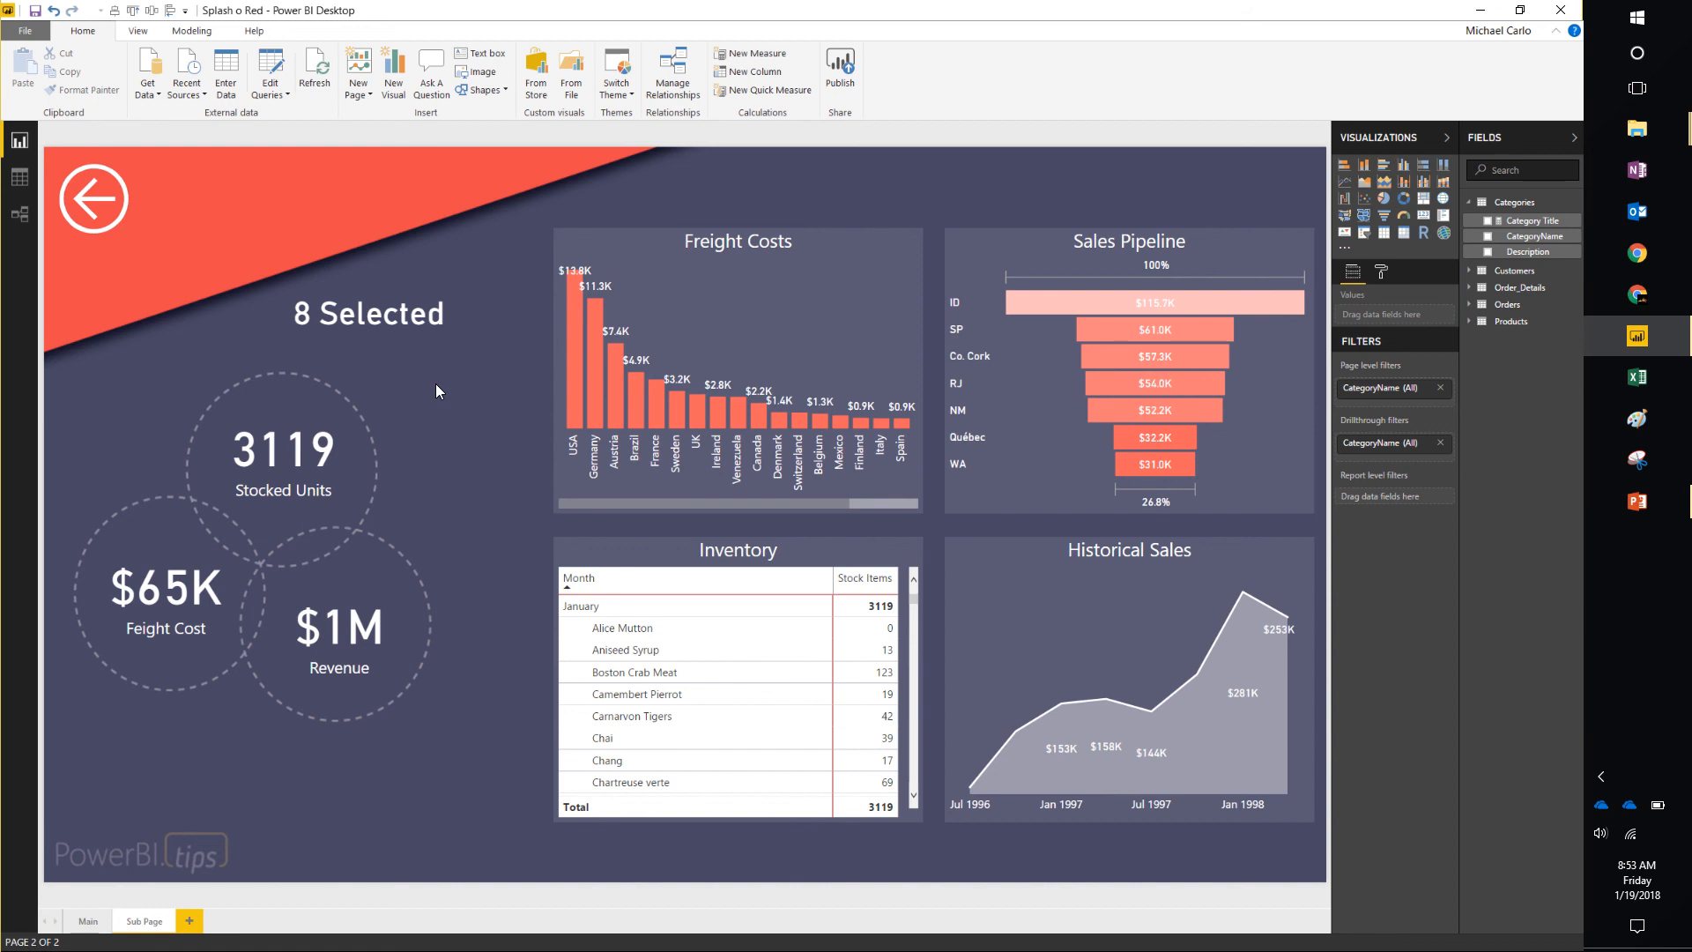
{"action": "mouse_move", "coordinate": [448, 560]}
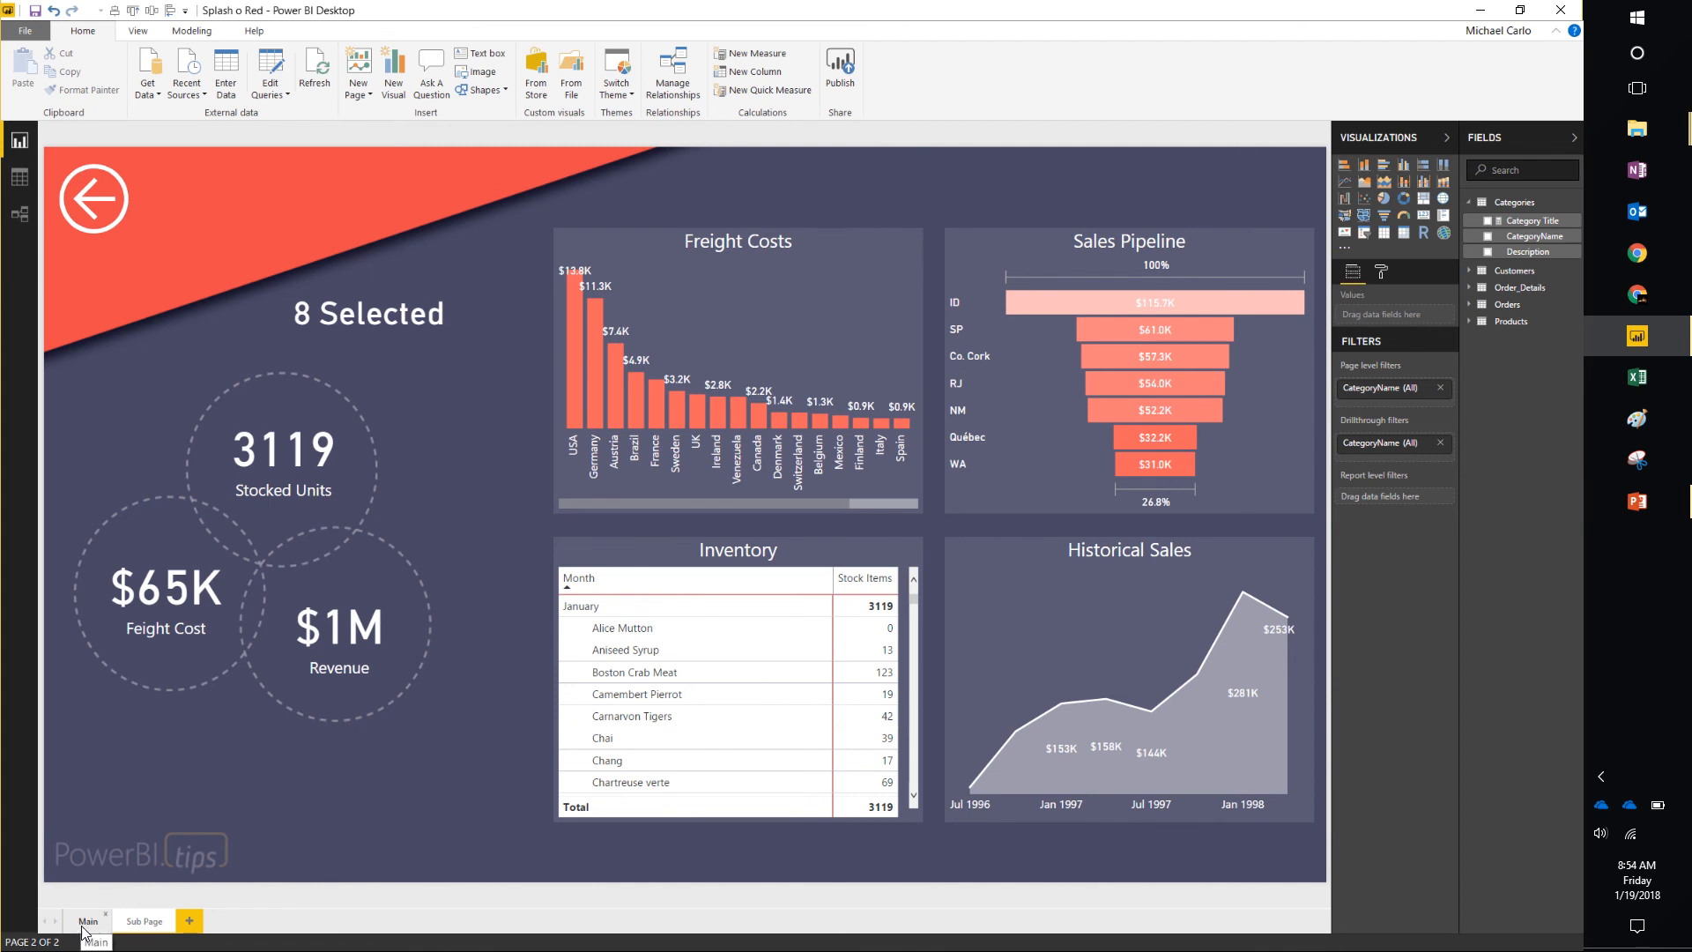
{"action": "left_click", "coordinate": [87, 920]}
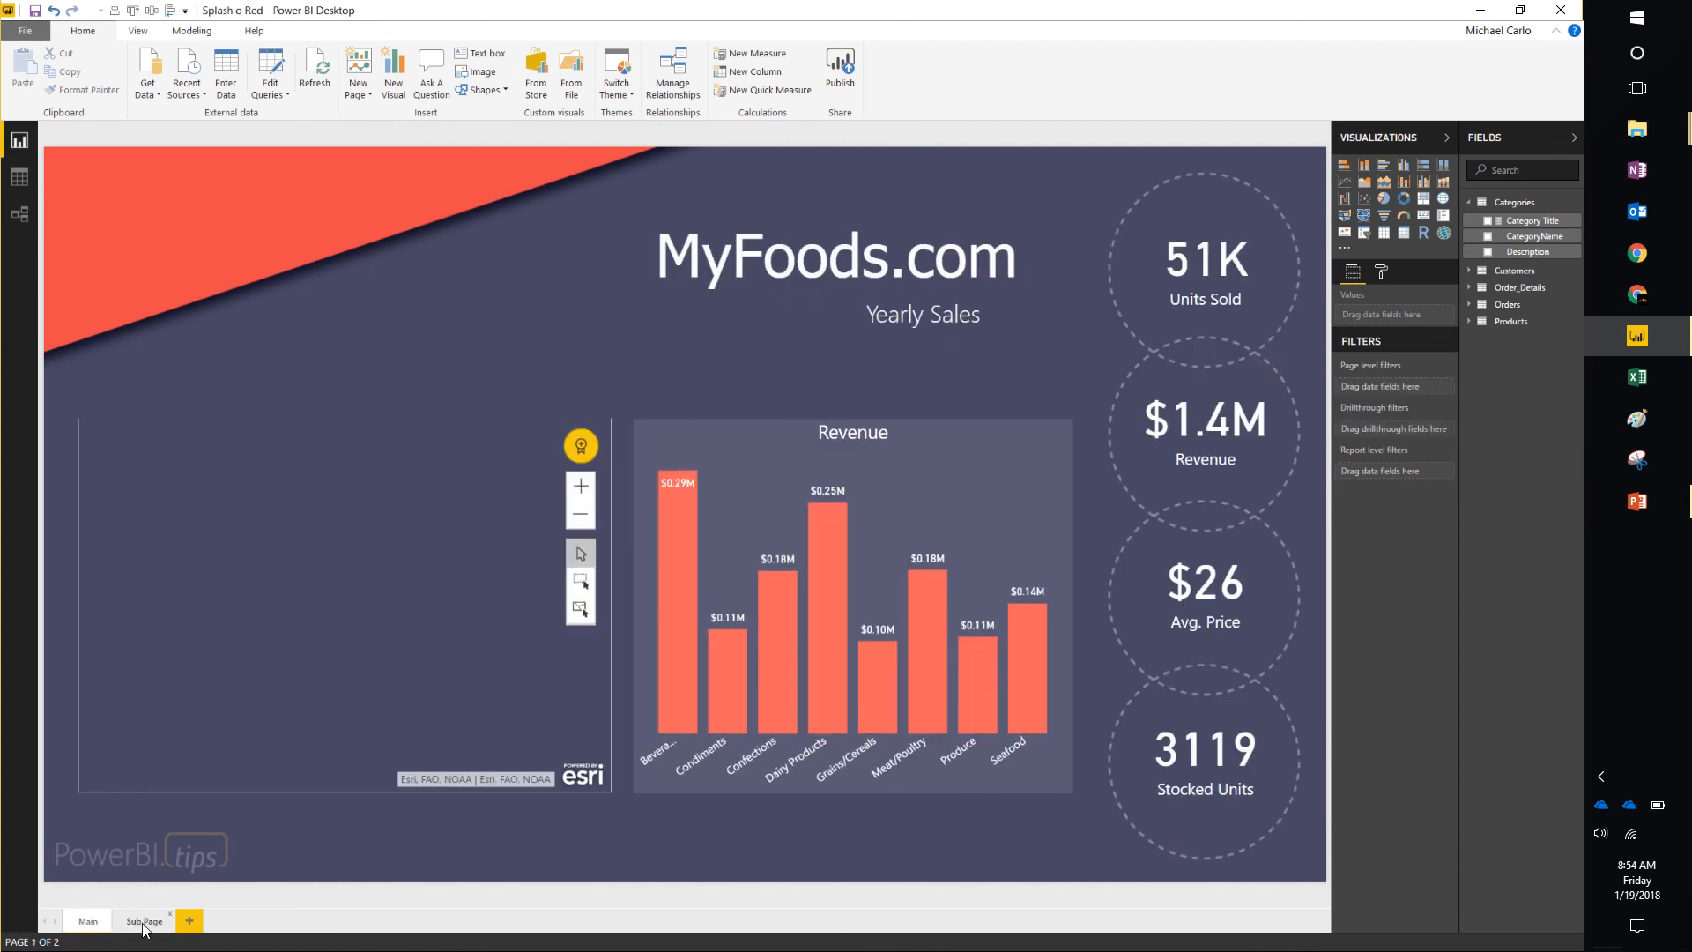
{"action": "left_click", "coordinate": [144, 920]}
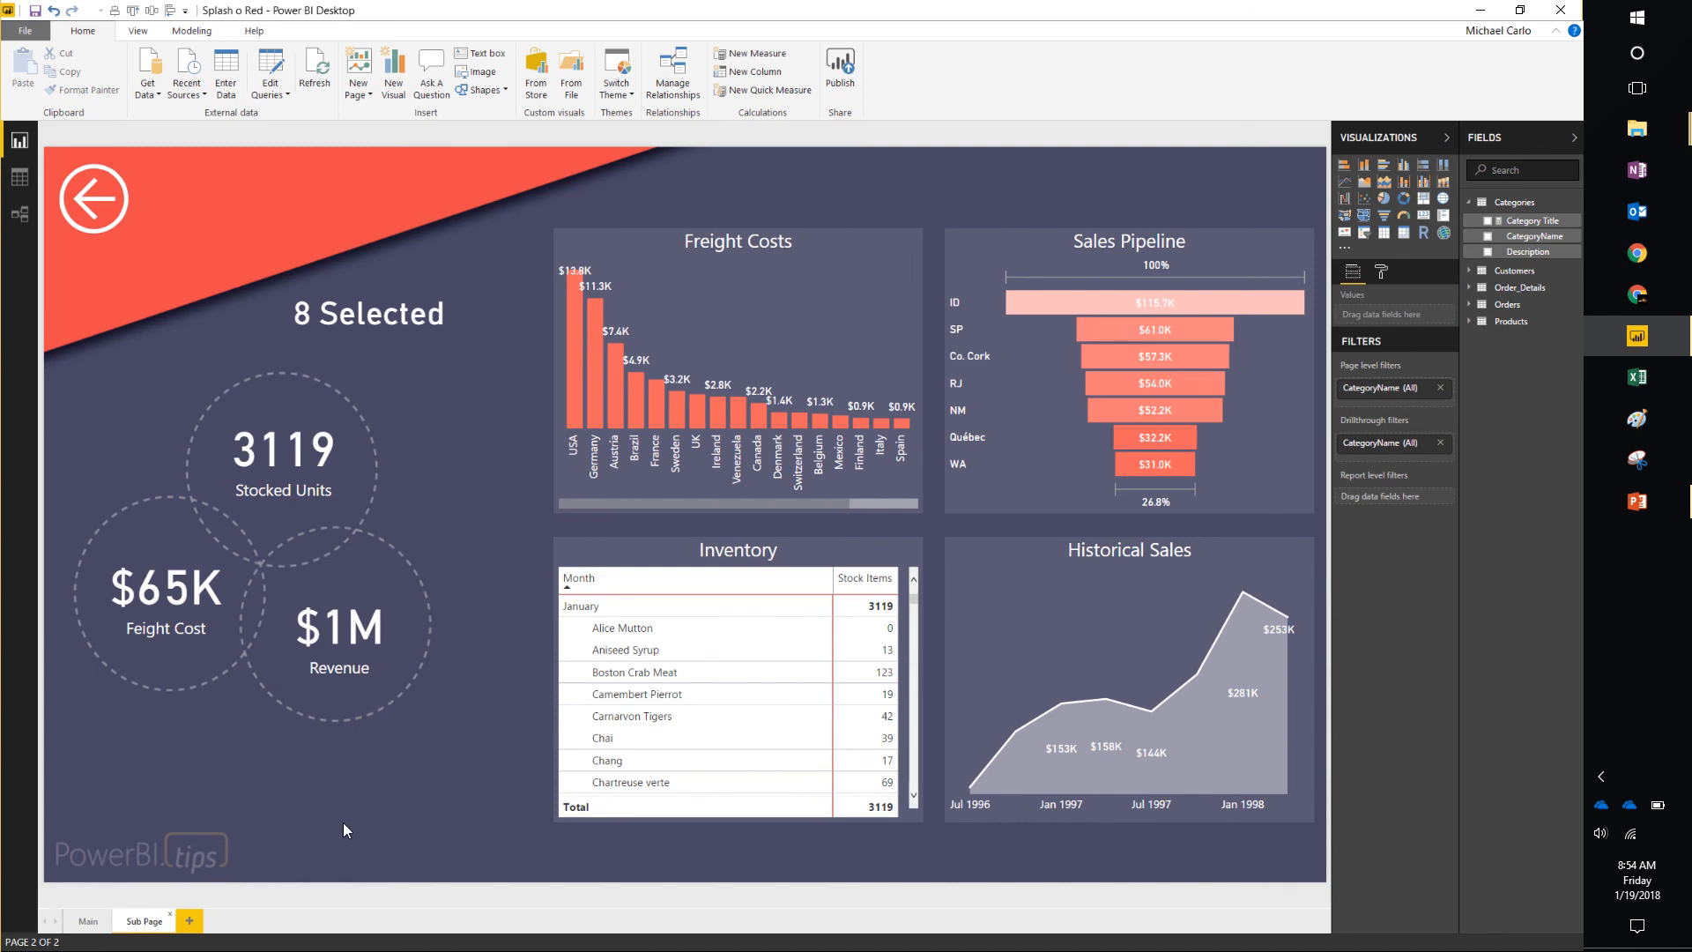
{"action": "mouse_move", "coordinate": [9, 14]}
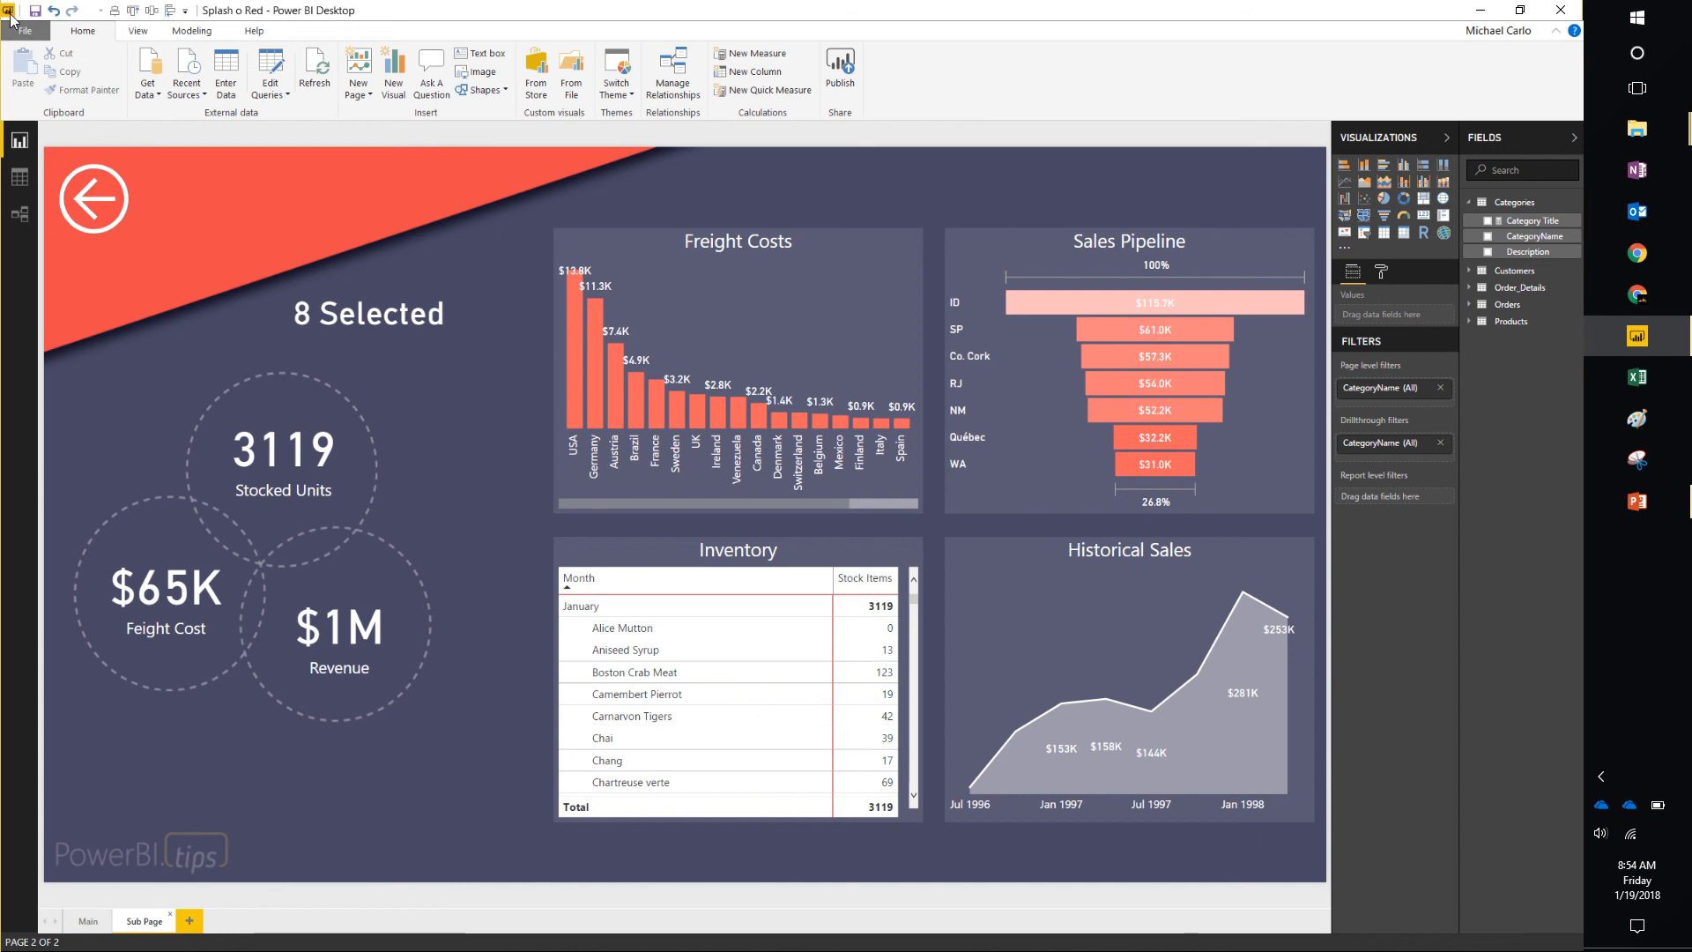